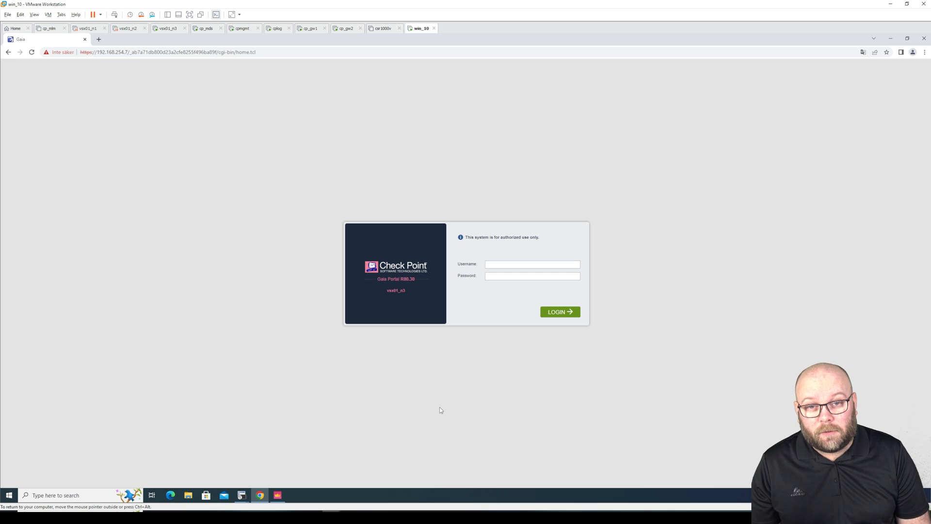
mouse_move(448, 262)
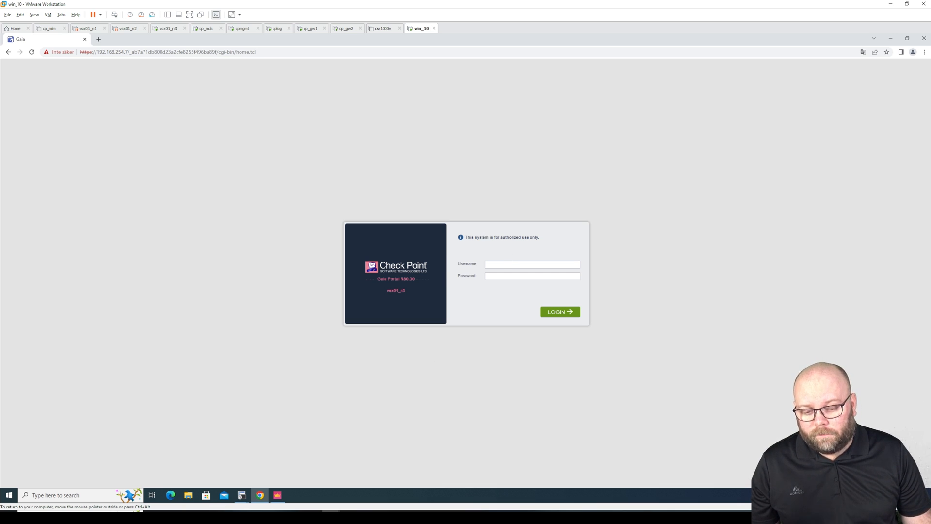
- Submit the admin login on Gaia Portal, then switch to the vsx01_n3 SecureCRT session
type("admin")
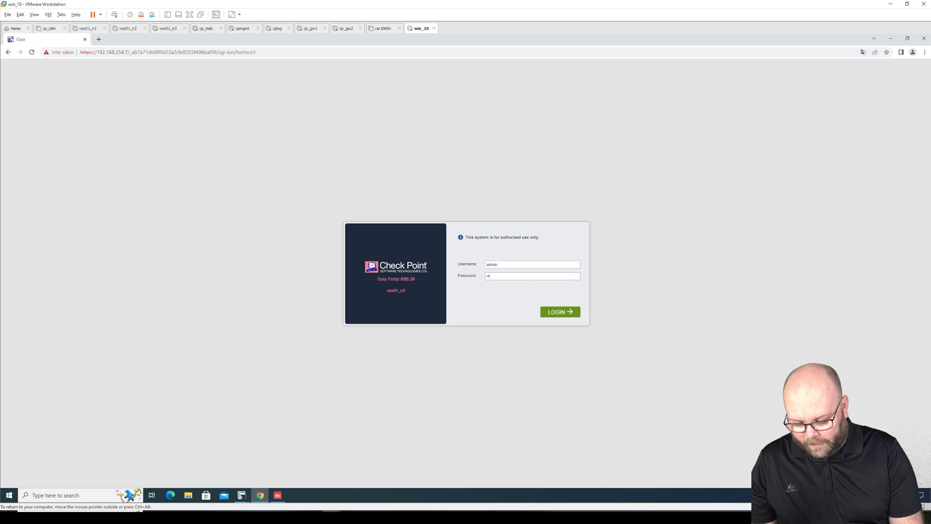
left_click(558, 312)
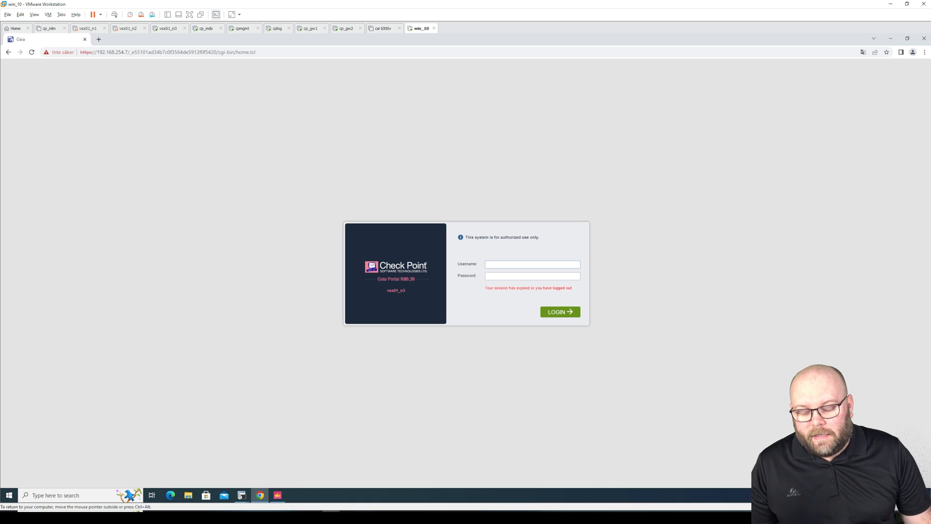
left_click(531, 264)
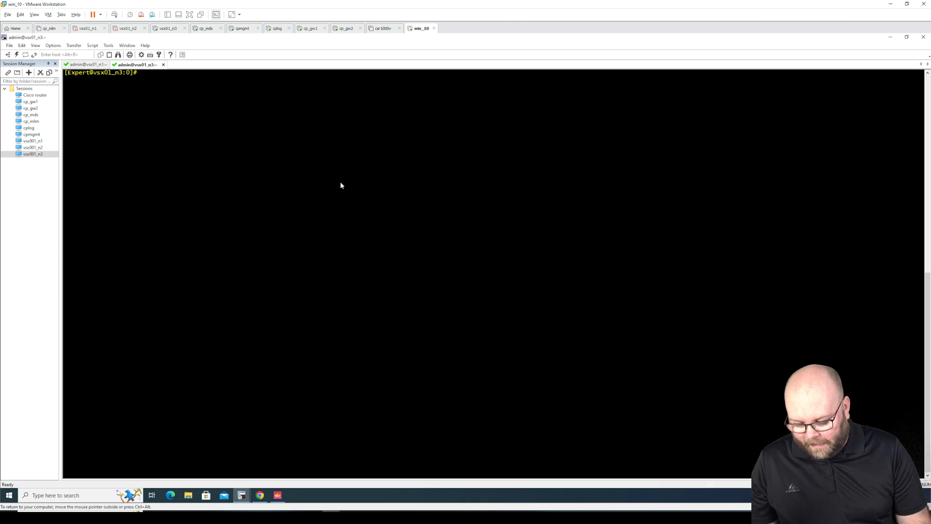
- Run 'cpinfo -y all' and 'vsx stat' in the vsx01_n3 expert shell
type("cpinfo -y all")
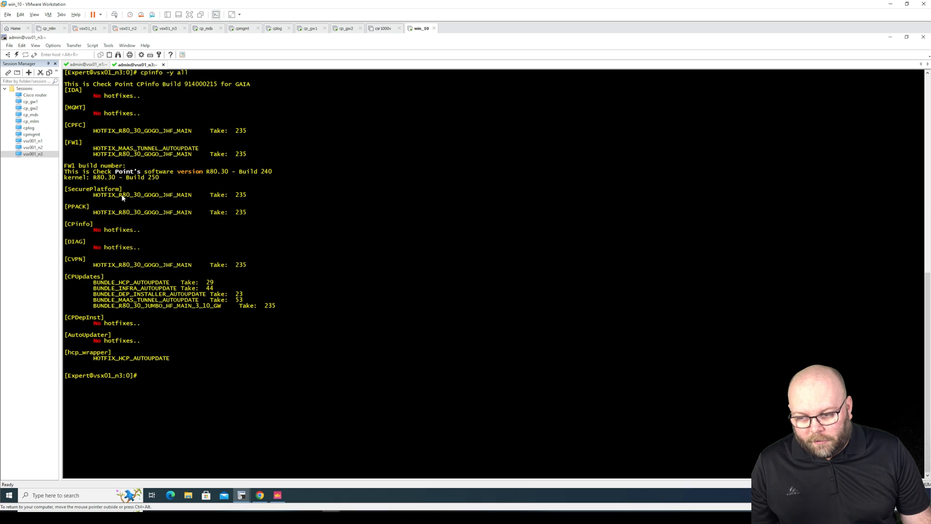
double_click(215, 172)
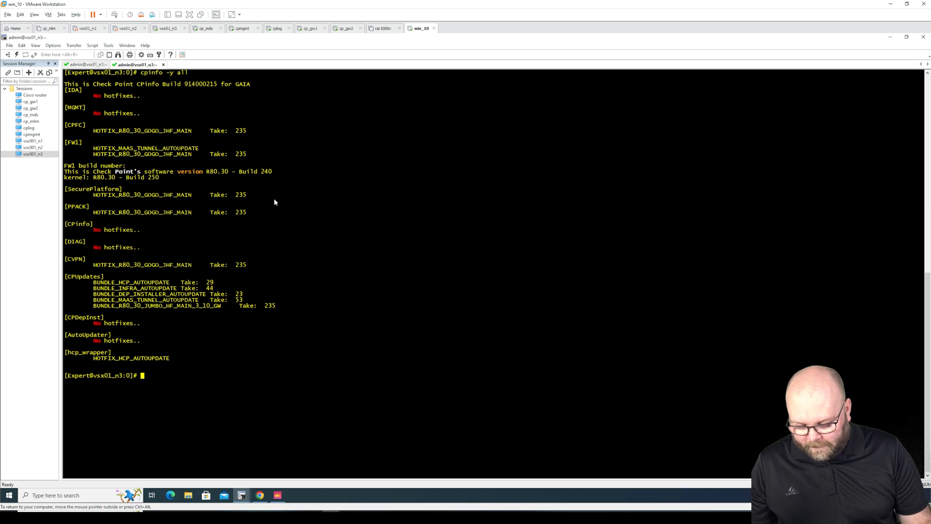
type("vsx stat")
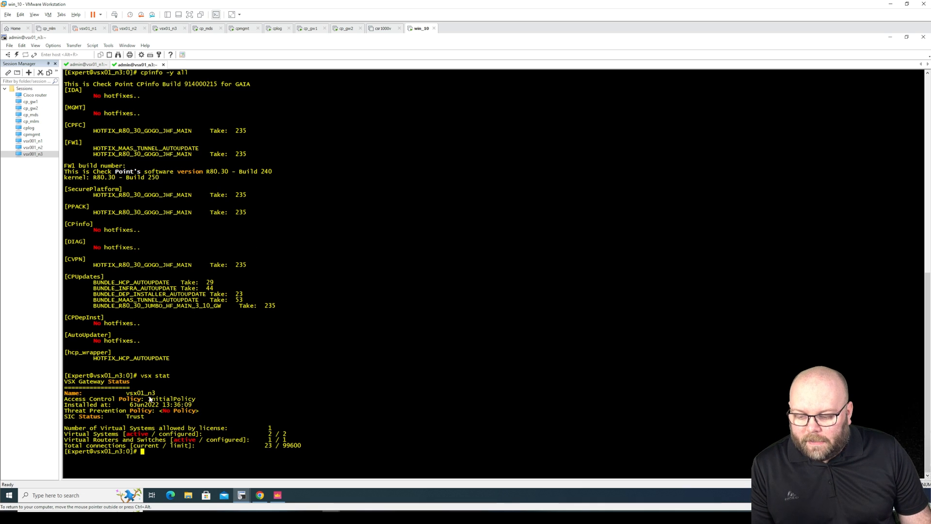
double_click(135, 392)
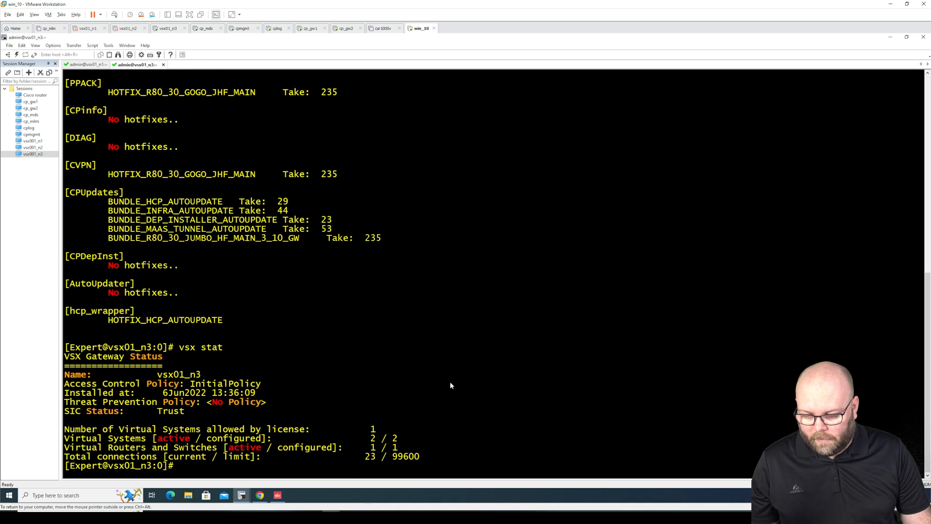
scroll("down", 3)
type("clish")
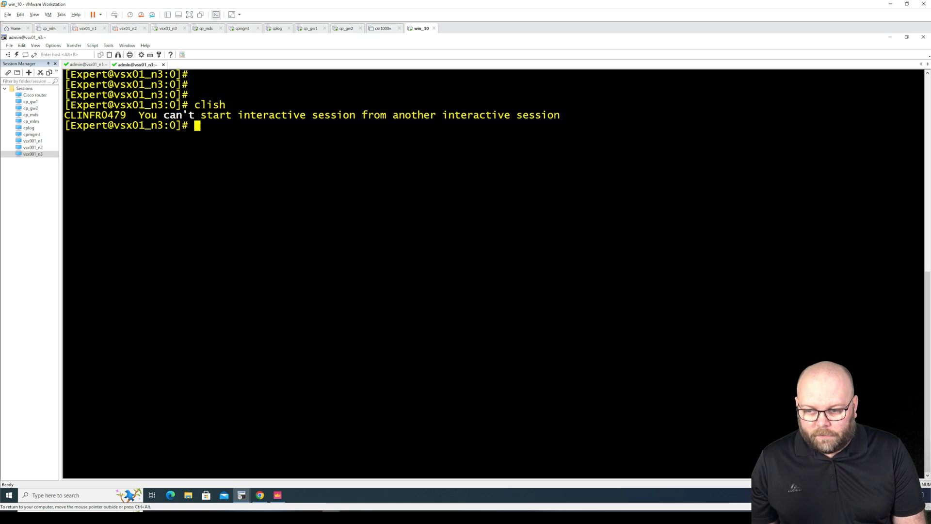
- Exit to clish, run 'show installer status', and highlight build 2113 and the cloud error
type("exit")
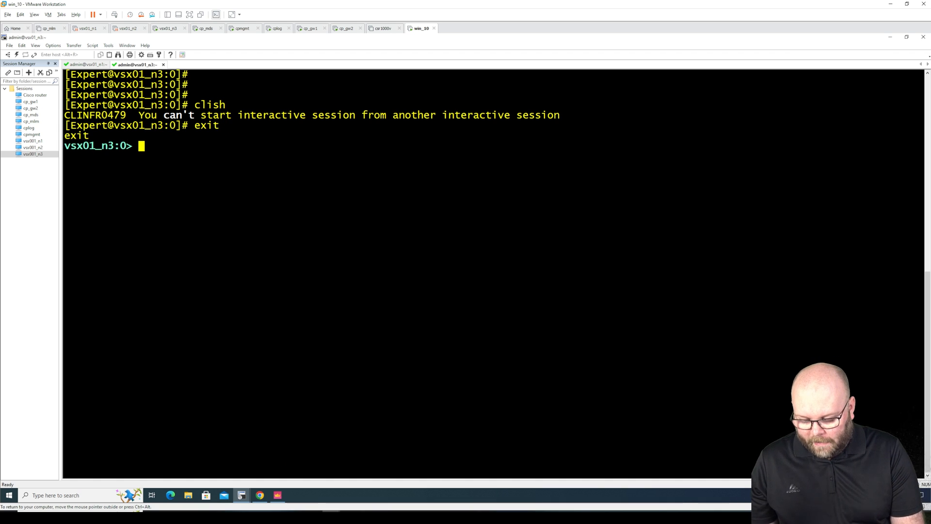
type("show installer status")
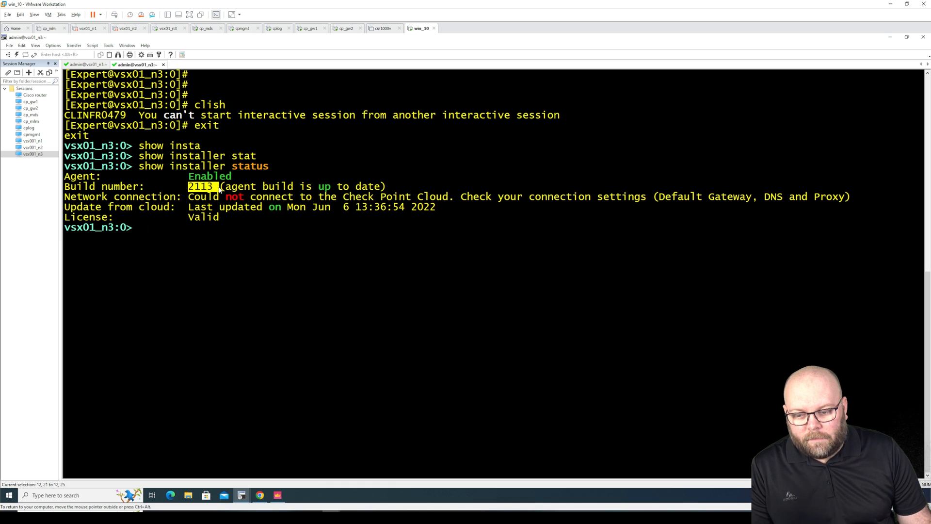
left_click(141, 227)
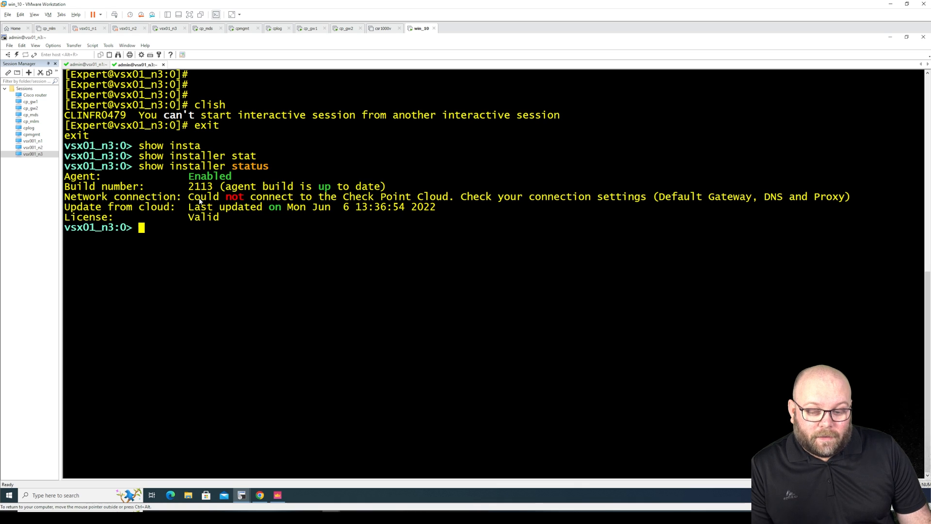
left_click_drag(188, 197, 733, 197)
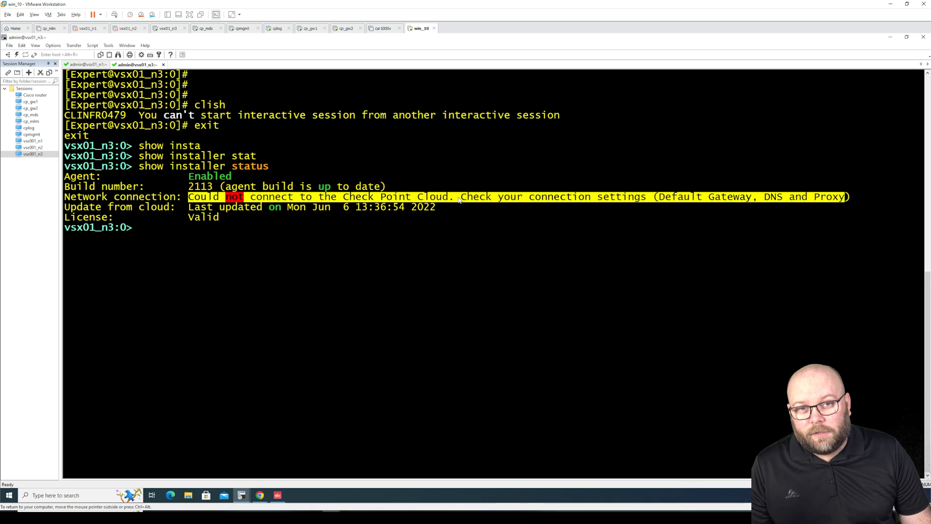
mouse_move(339, 179)
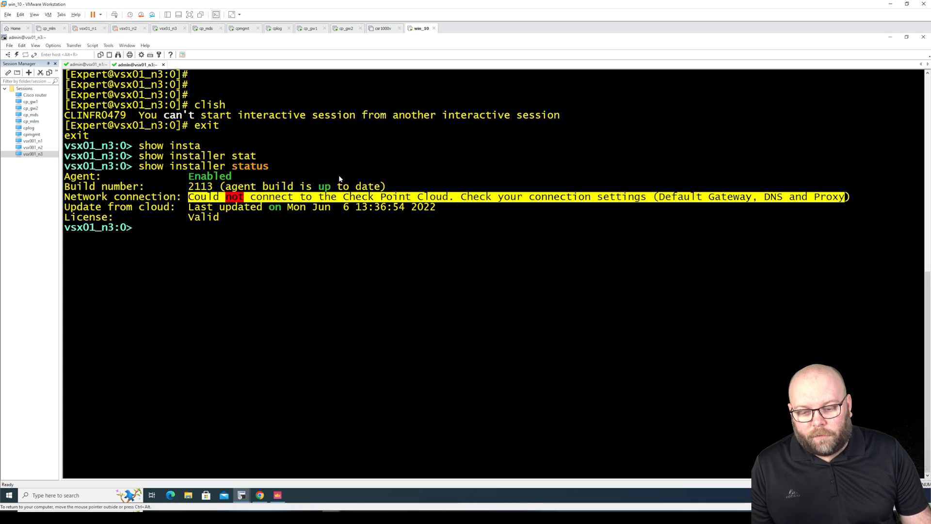
mouse_move(236, 149)
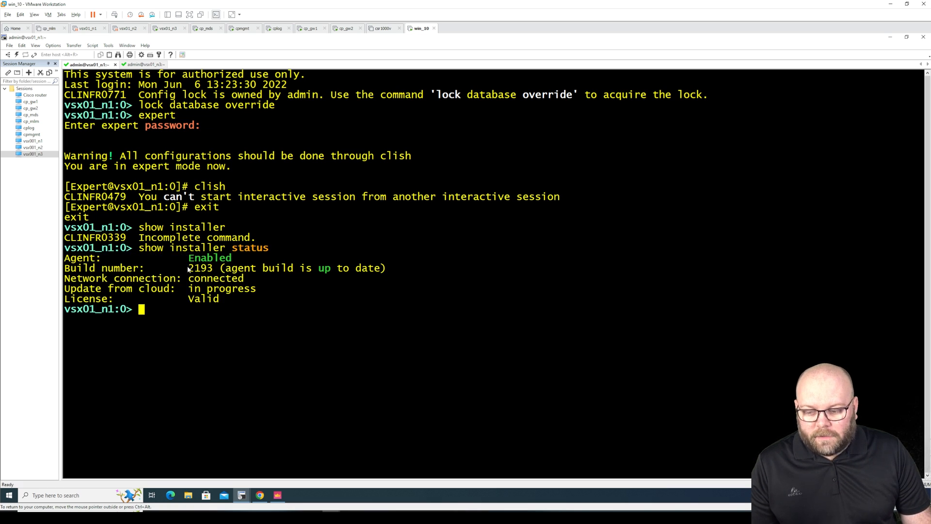
double_click(216, 278)
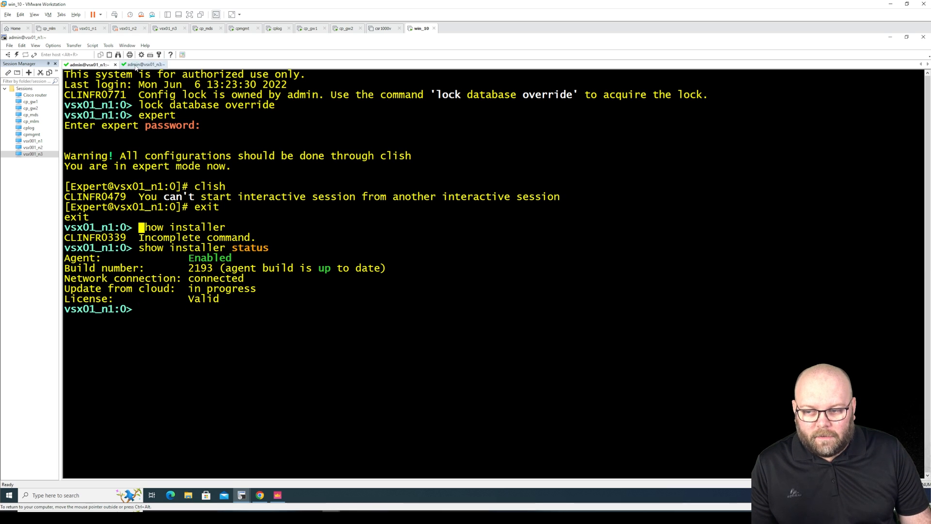
left_click(140, 64)
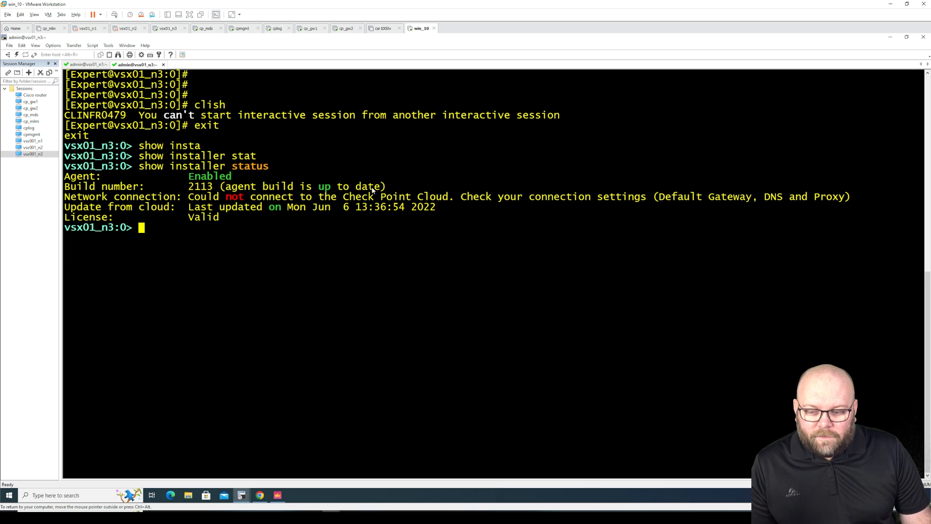
left_click_drag(221, 186, 386, 186)
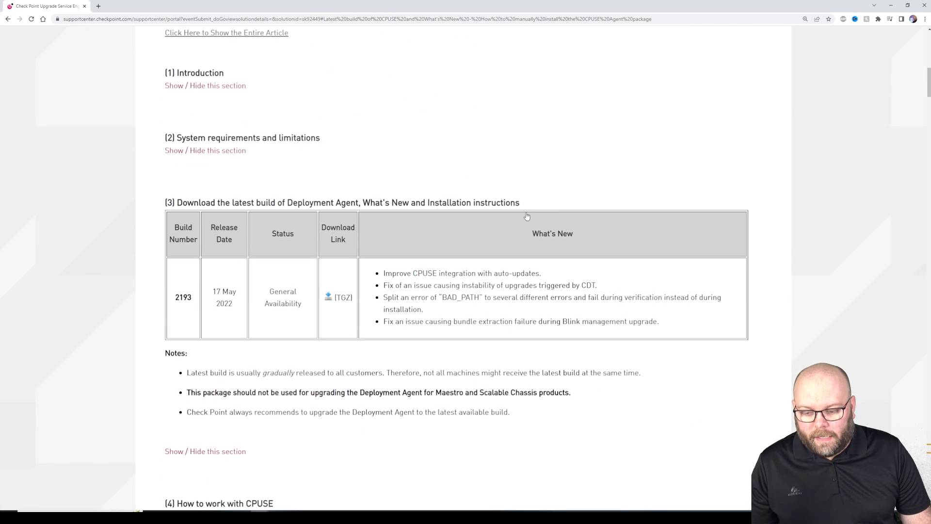
- Download the build 2193 Deployment Agent TGZ from sk92449 and save it
double_click(183, 297)
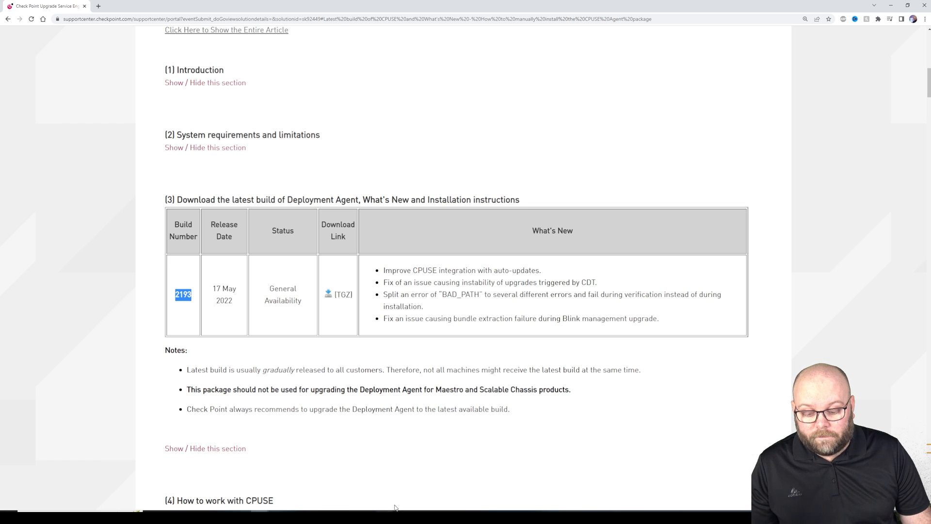
mouse_move(260, 431)
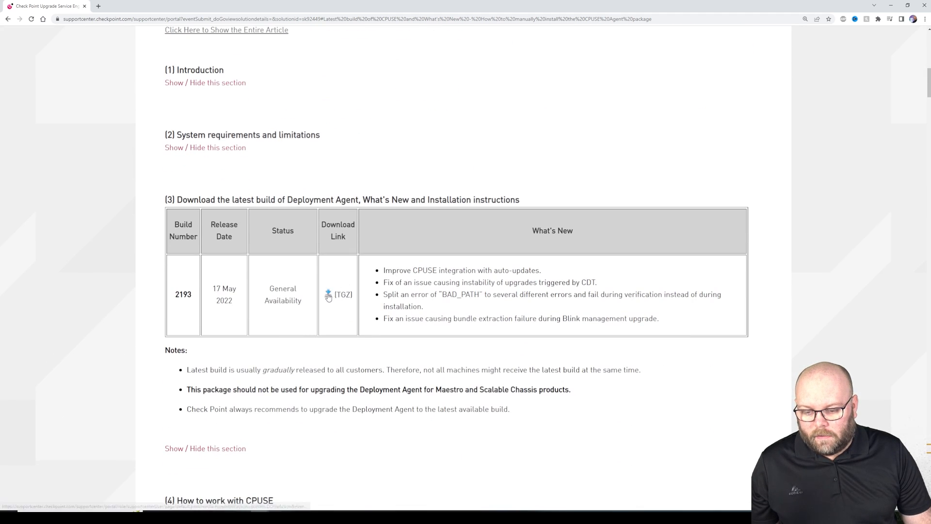
left_click(327, 295)
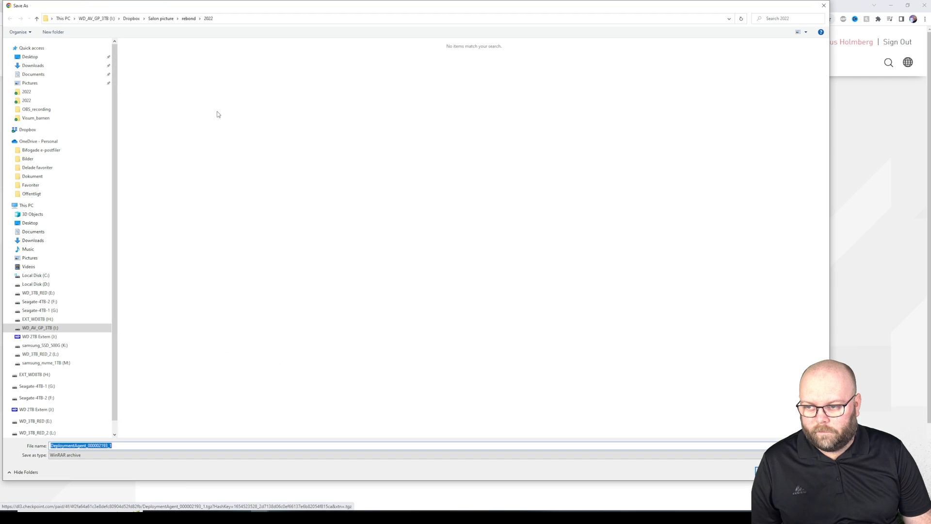
left_click(34, 66)
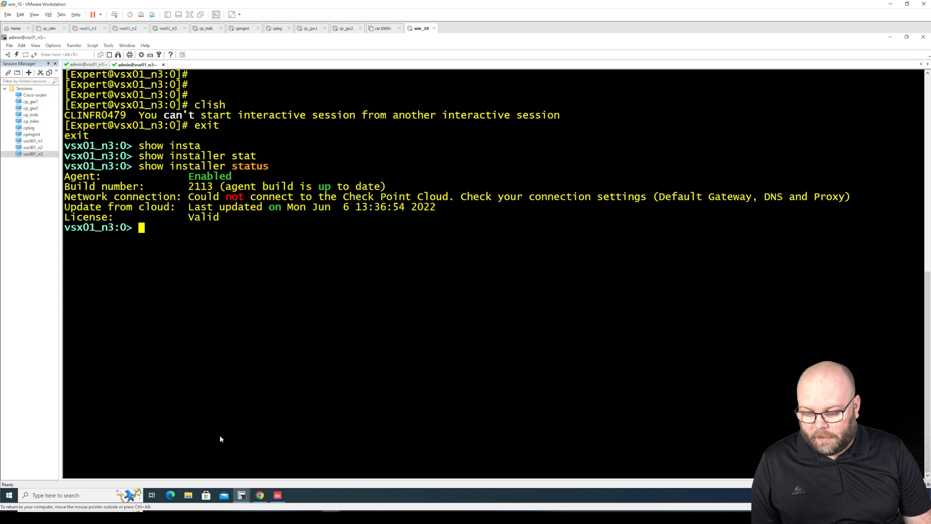
- Launch WinSCP from the guest's app list and open the vsx01_n3 session's options
left_click(188, 494)
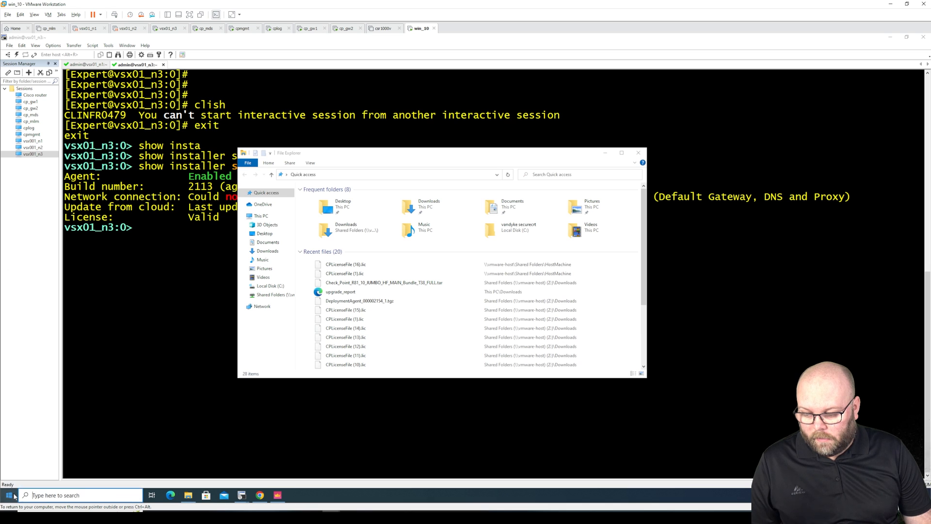
left_click(8, 495)
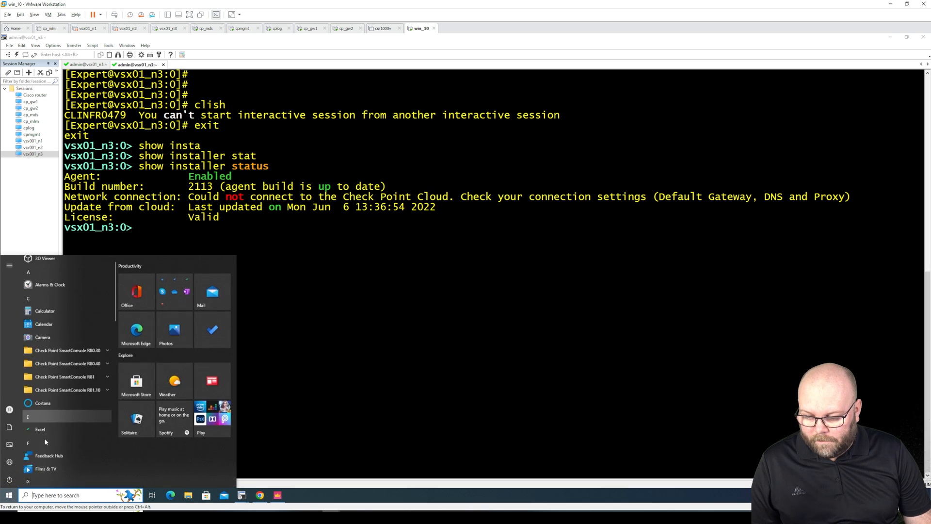
scroll("down", 3)
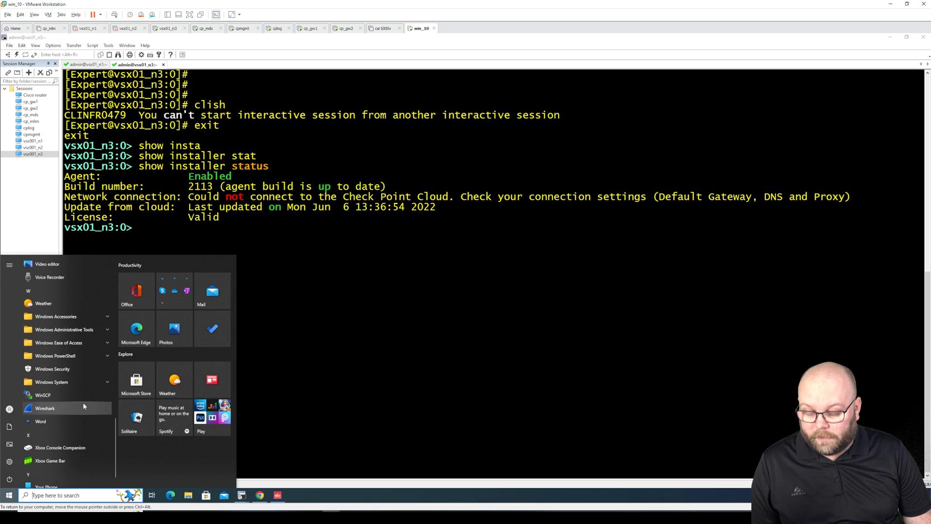
mouse_move(65, 394)
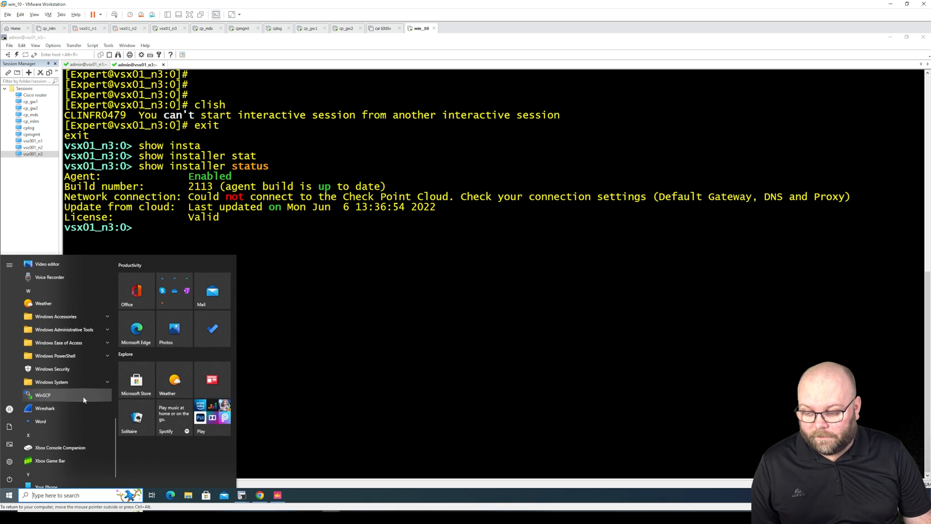
left_click(42, 394)
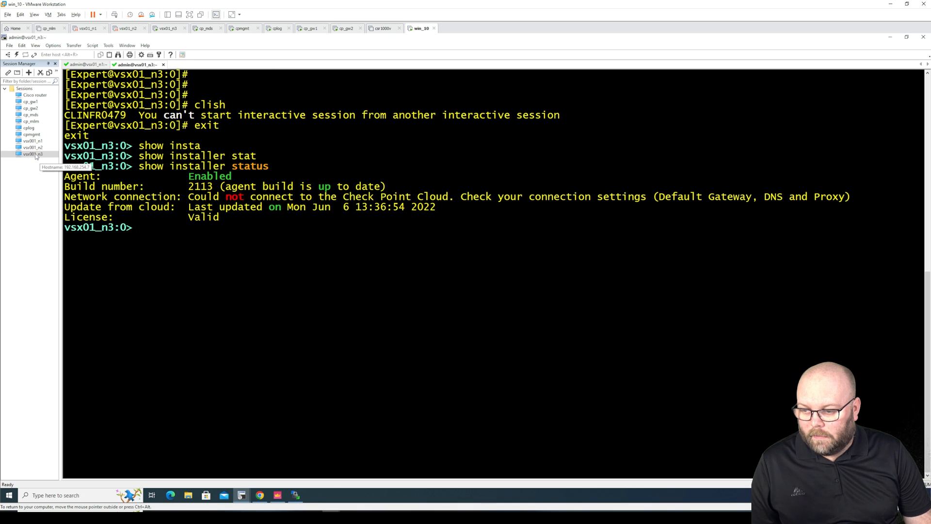
right_click(32, 153)
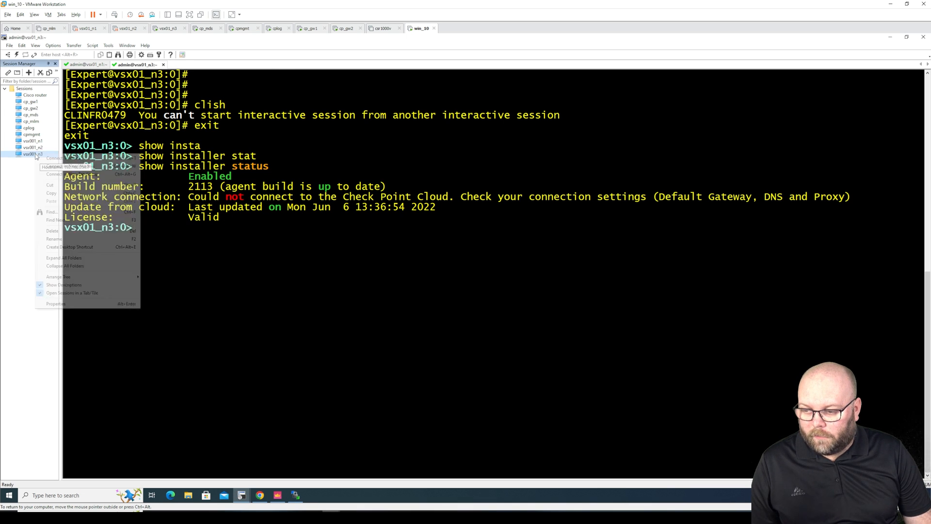
left_click(298, 222)
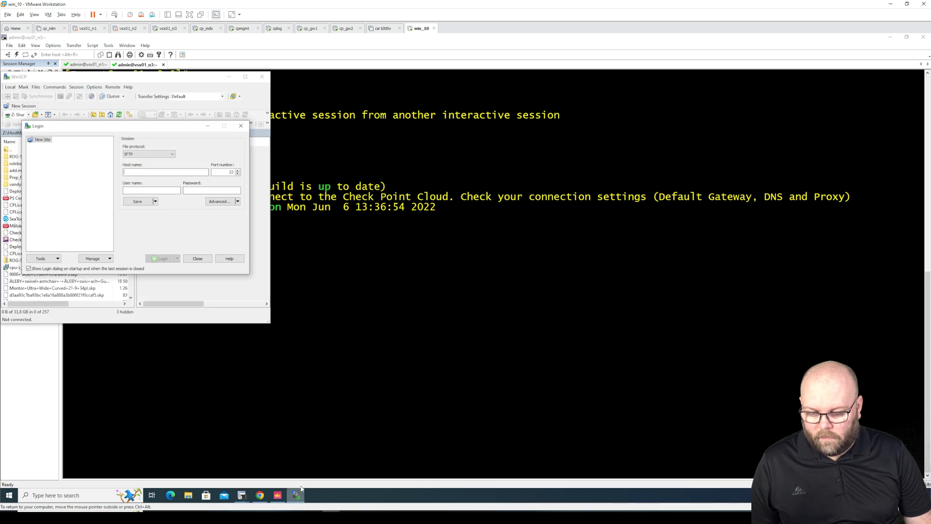
- Try an SCP login to 192.168.254.7, accept the banner, and dismiss the shell error
type("192.168.254.7")
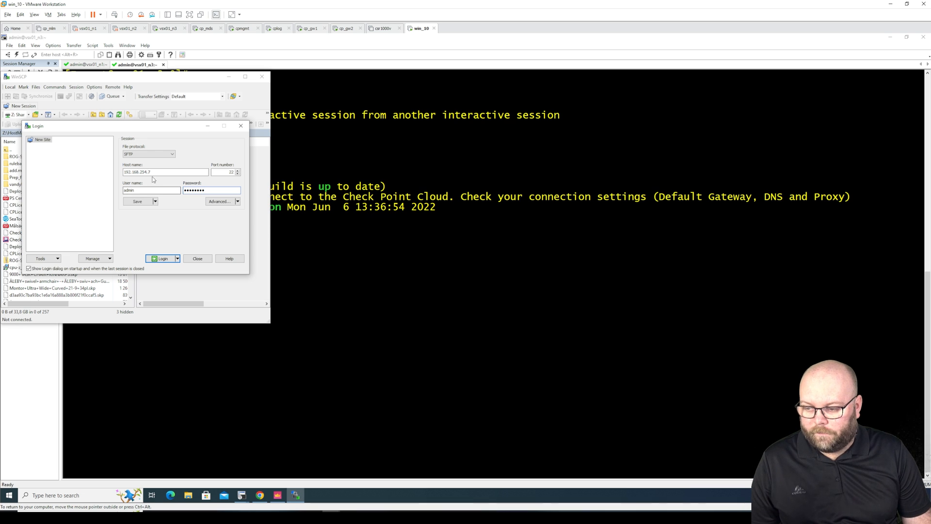
left_click(147, 154)
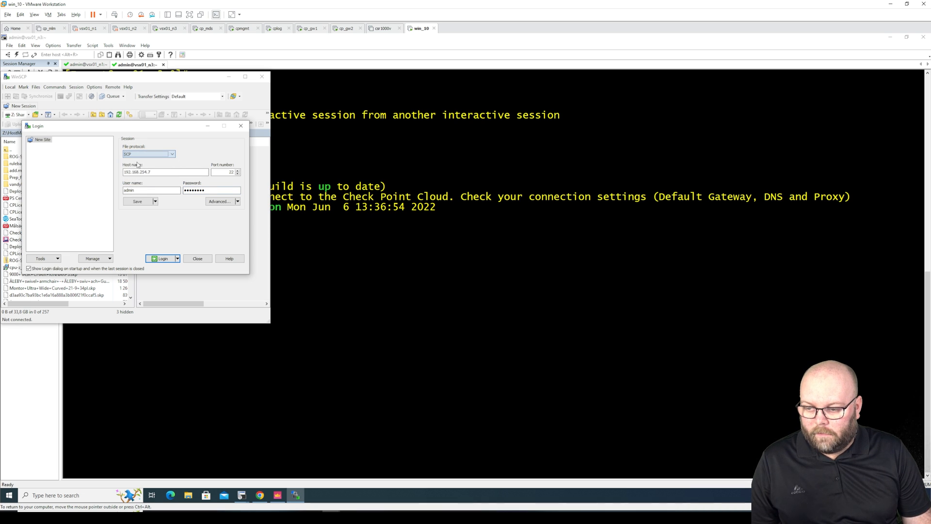
left_click(161, 258)
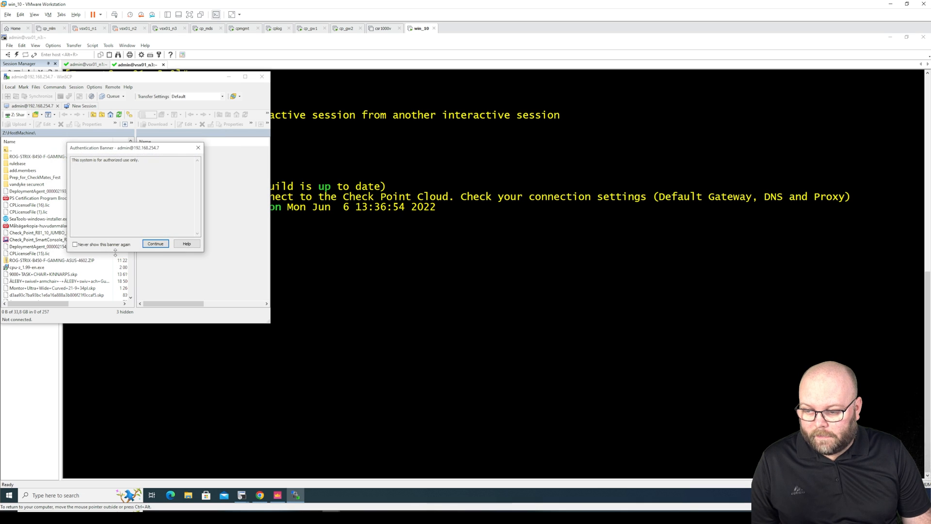
left_click(155, 244)
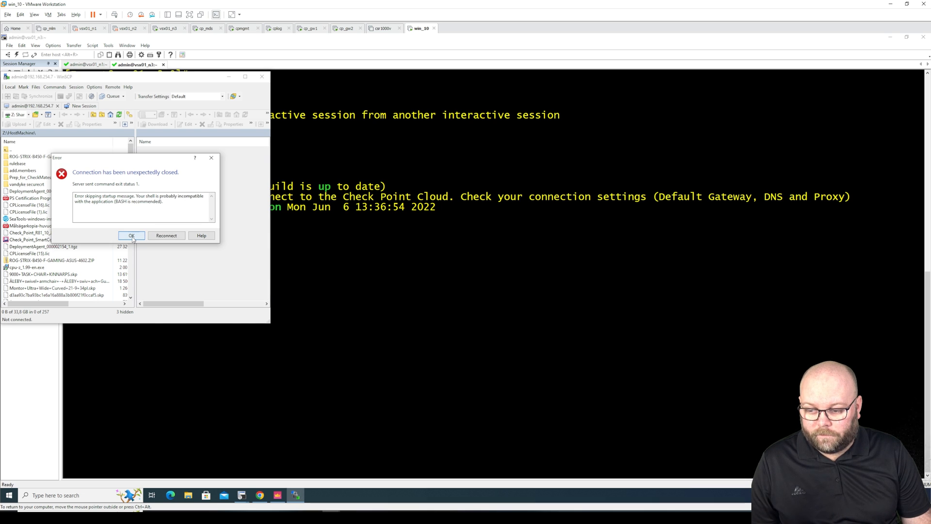
left_click(131, 236)
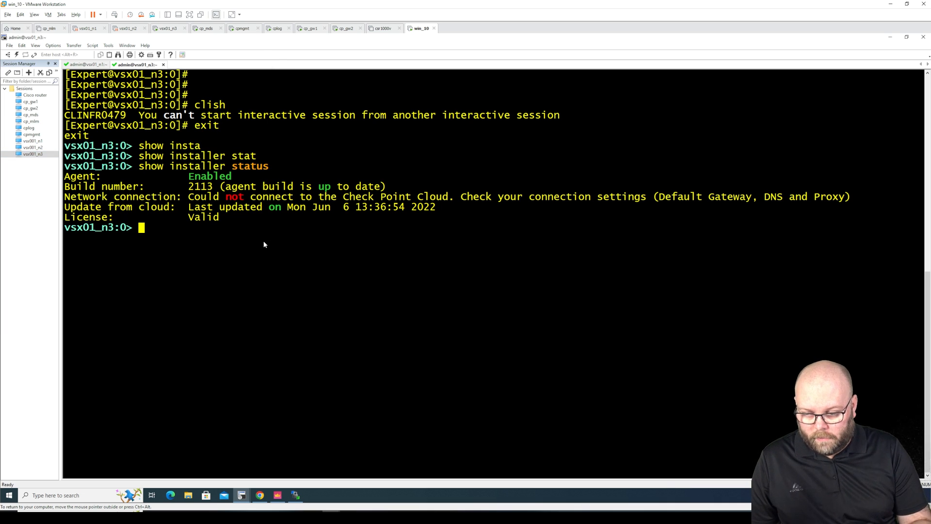
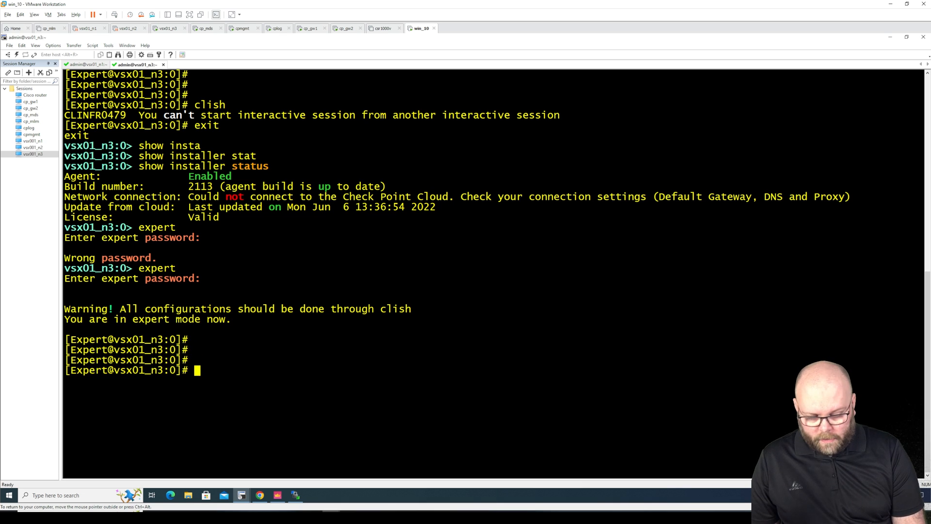
- Enter expert mode and check admin's shell with 'egrep admin /etc/passwd'
type("egrep")
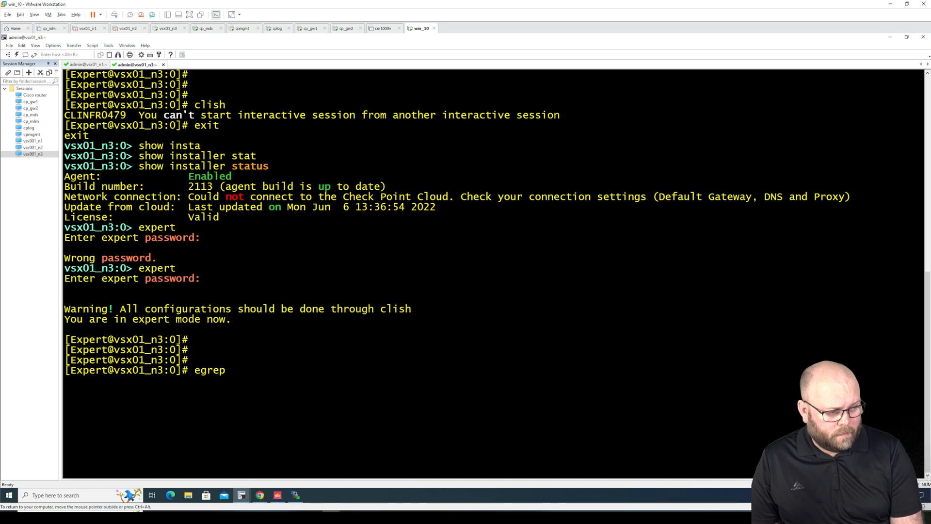
type("admin /etc/")
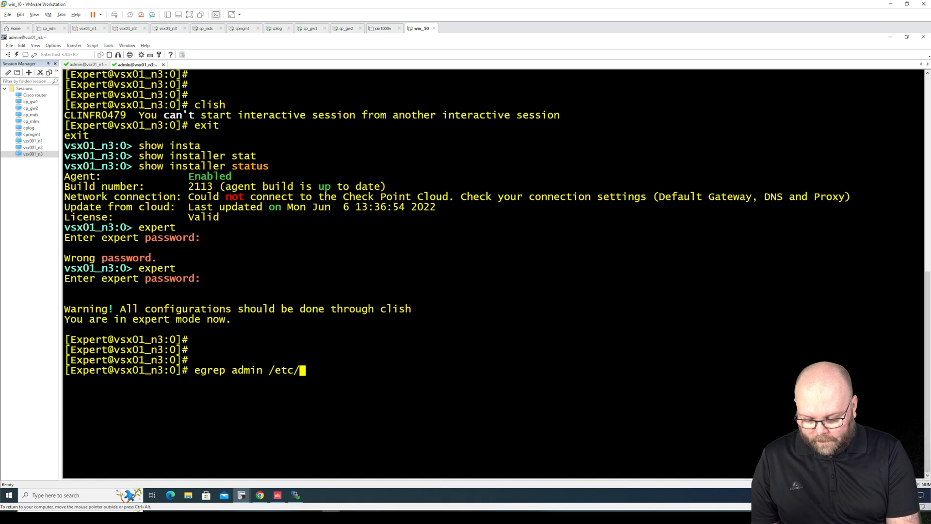
type("passwd")
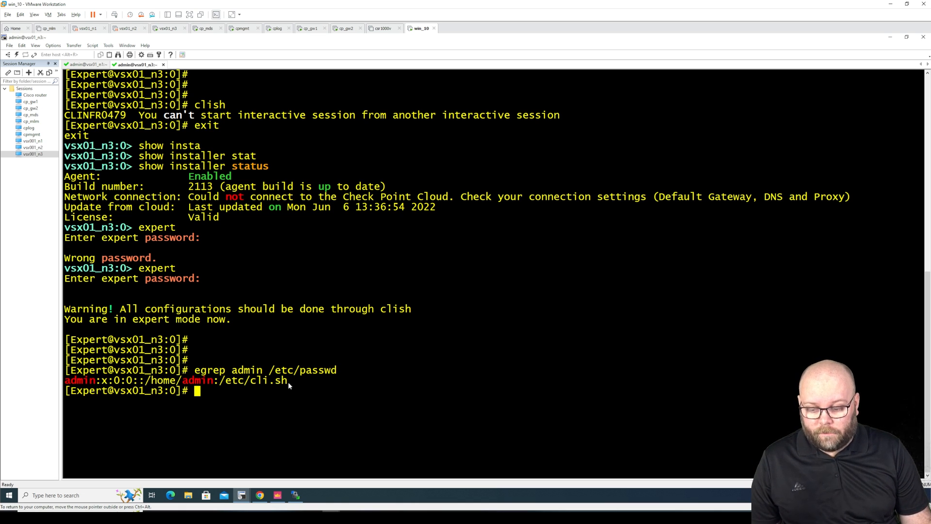
mouse_move(336, 400)
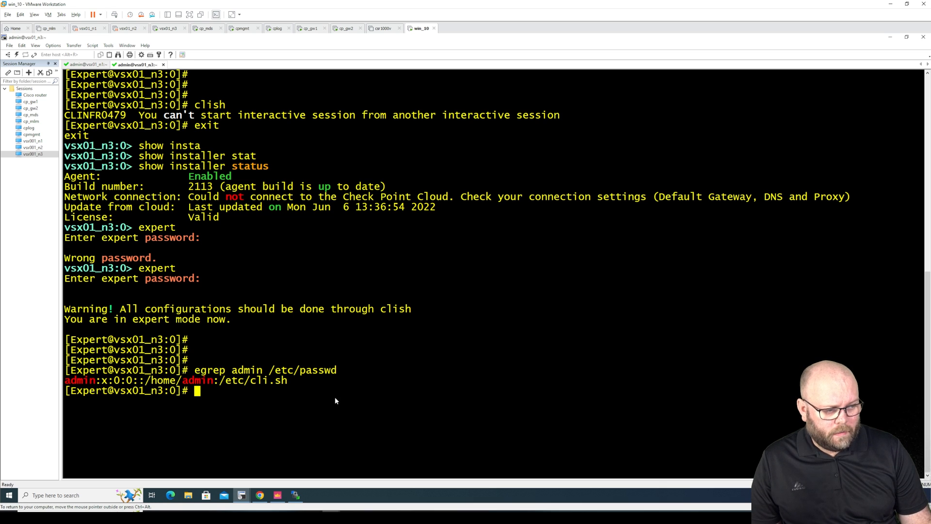
- Run 'chsh -s /bin/bash admin' and re-run egrep to confirm /bin/bash
type("chsh")
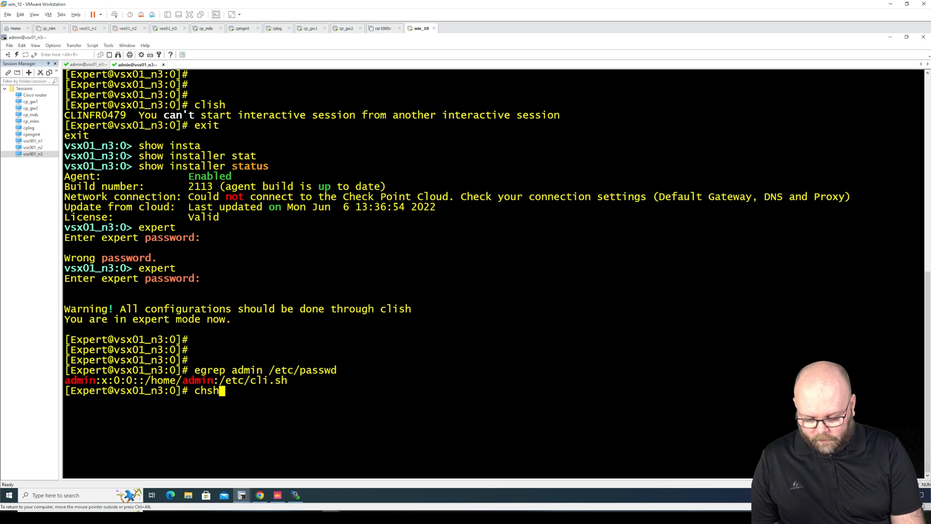
type("-")
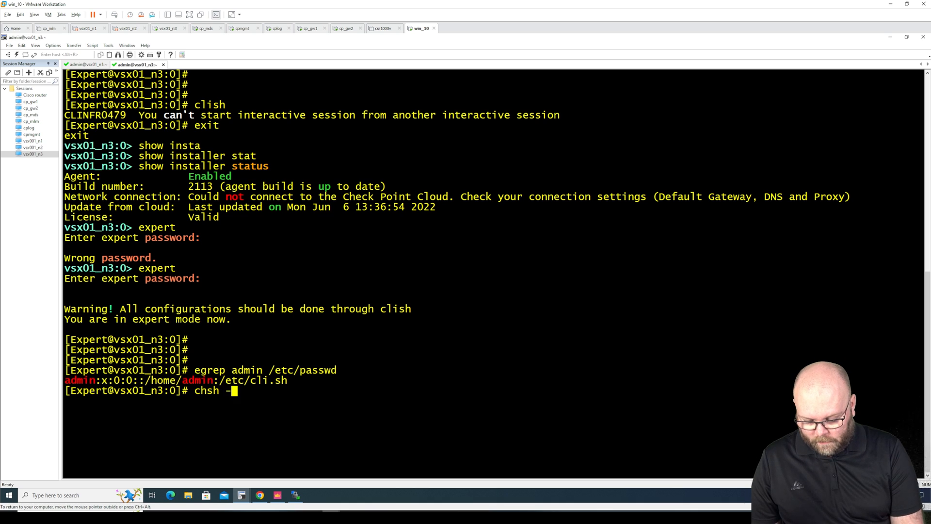
type("s /bin/")
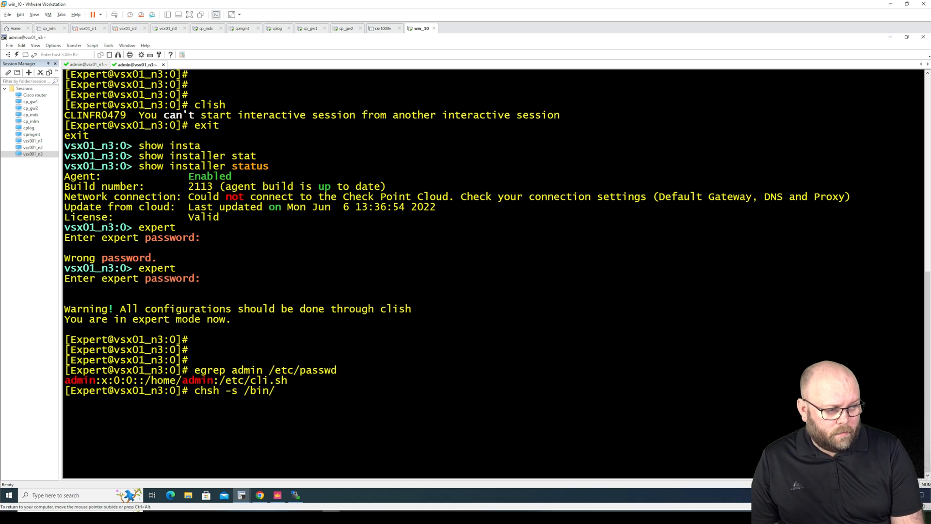
type("bash admin")
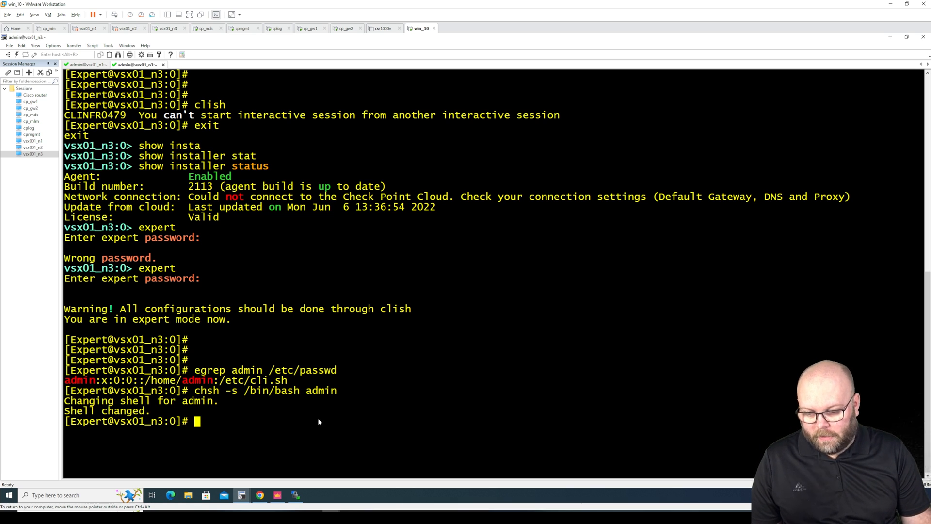
type("egrep admin /etc/passwd")
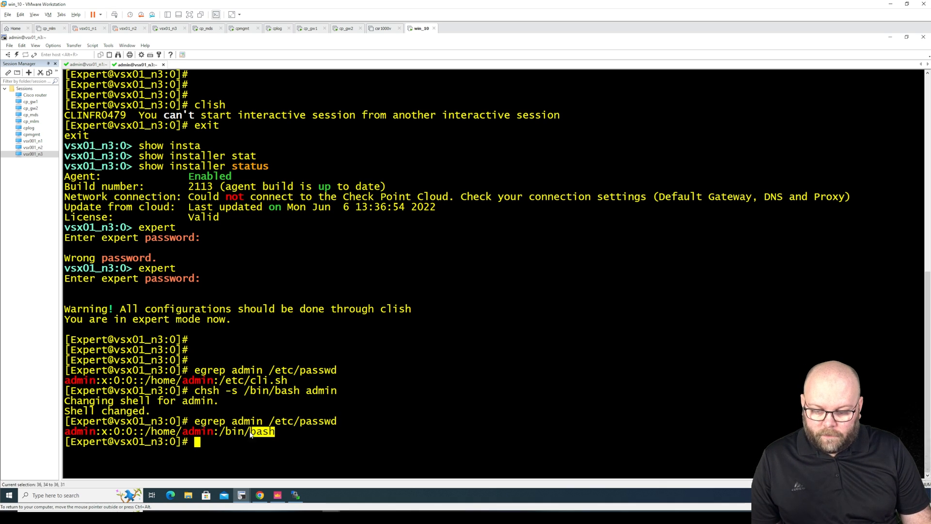
left_click(295, 495)
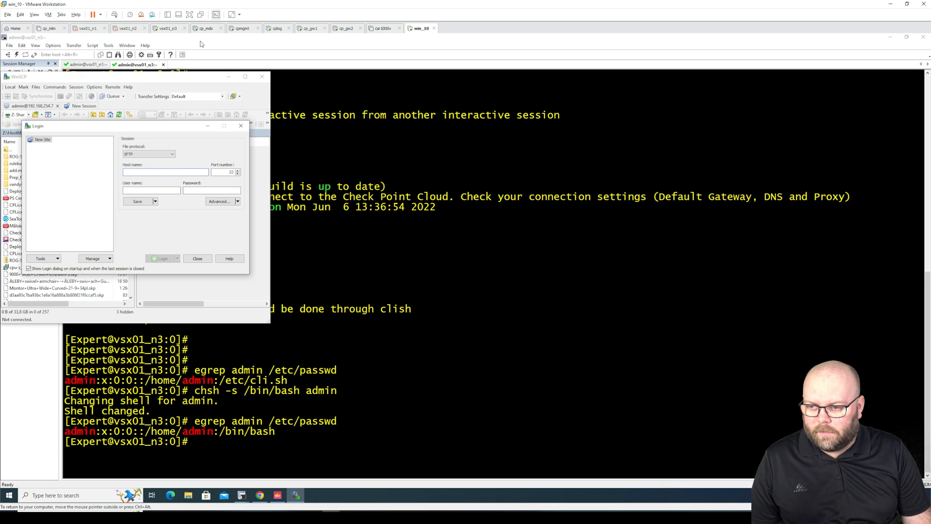
- Look up the gateway host and log into WinSCP as admin over SCP
right_click(33, 153)
type("192.168.254.7")
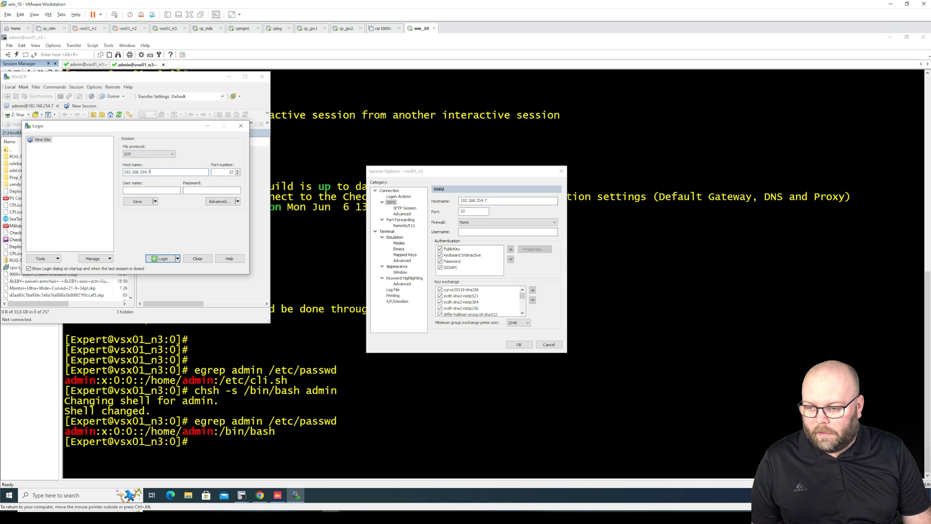
type("admin")
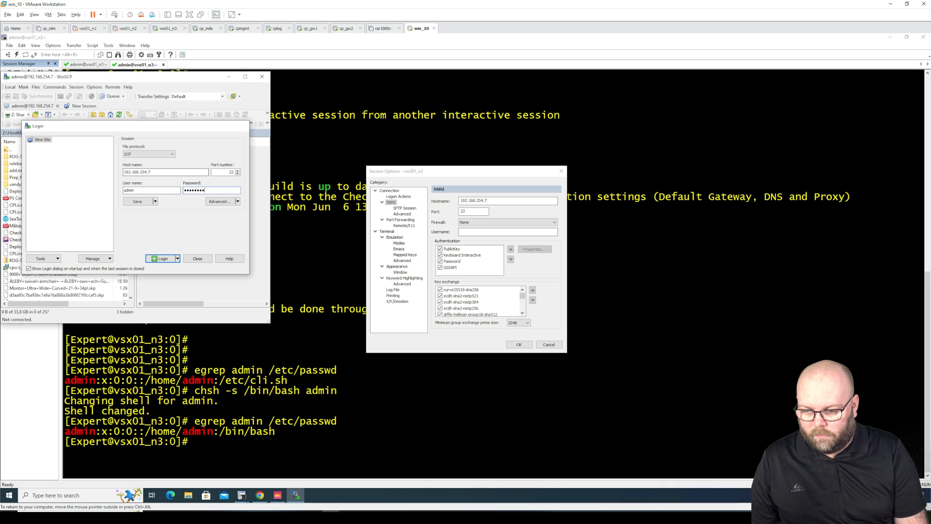
left_click(162, 258)
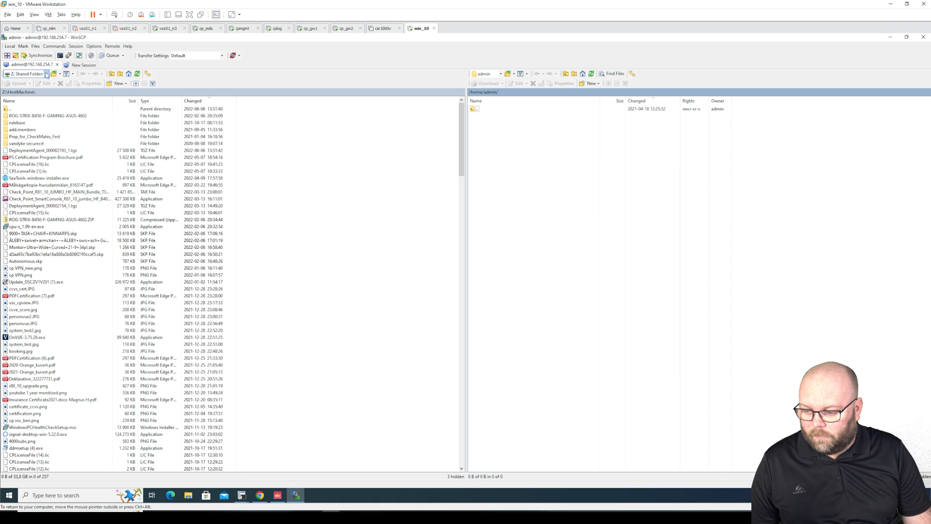
- Browse the remote pane to /tmp and upload DeploymentAgent_000002193_1.tgz there
left_click(41, 150)
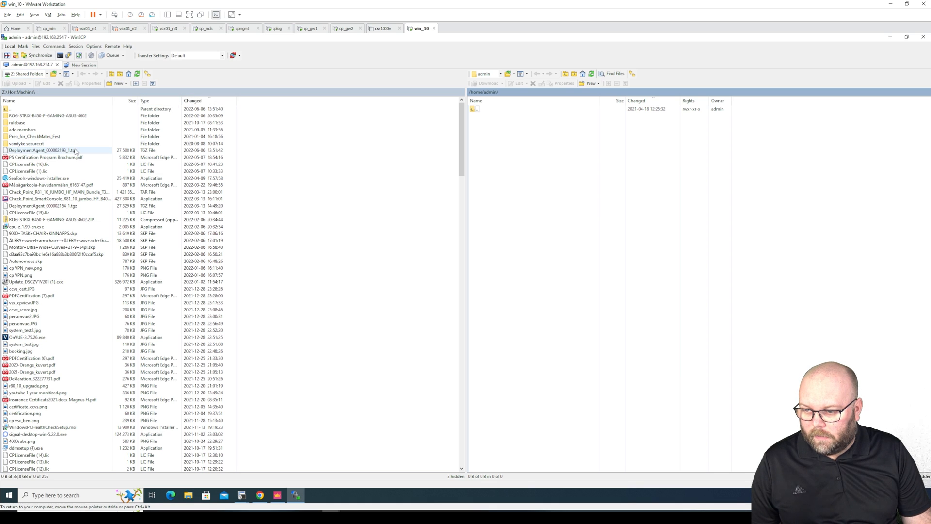
left_click(41, 150)
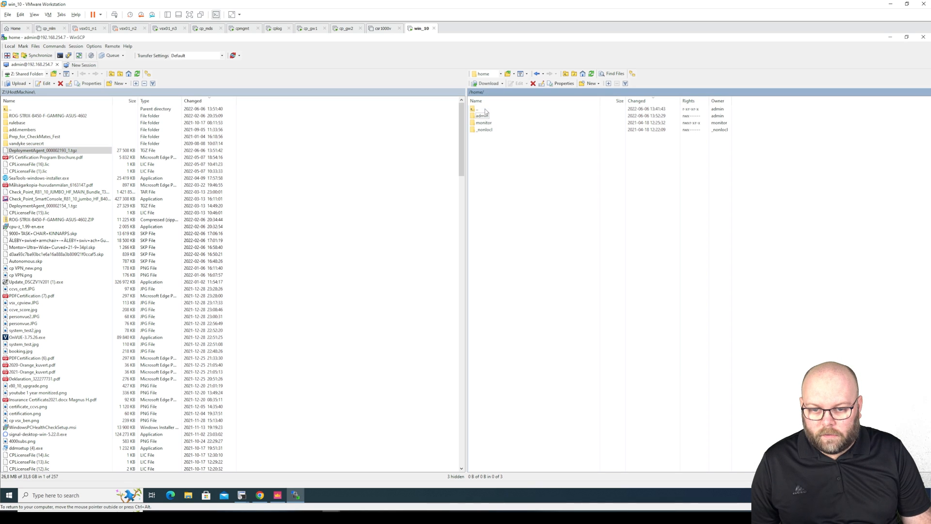
double_click(478, 108)
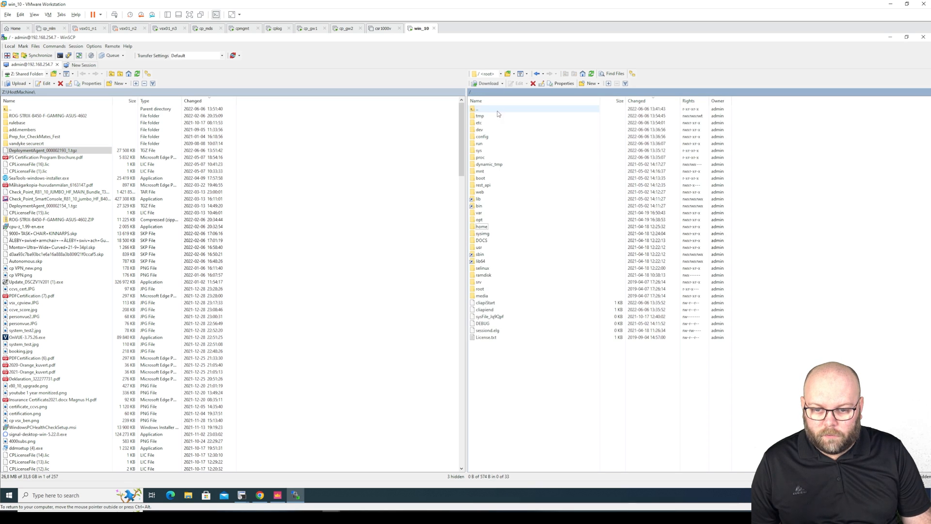
double_click(479, 115)
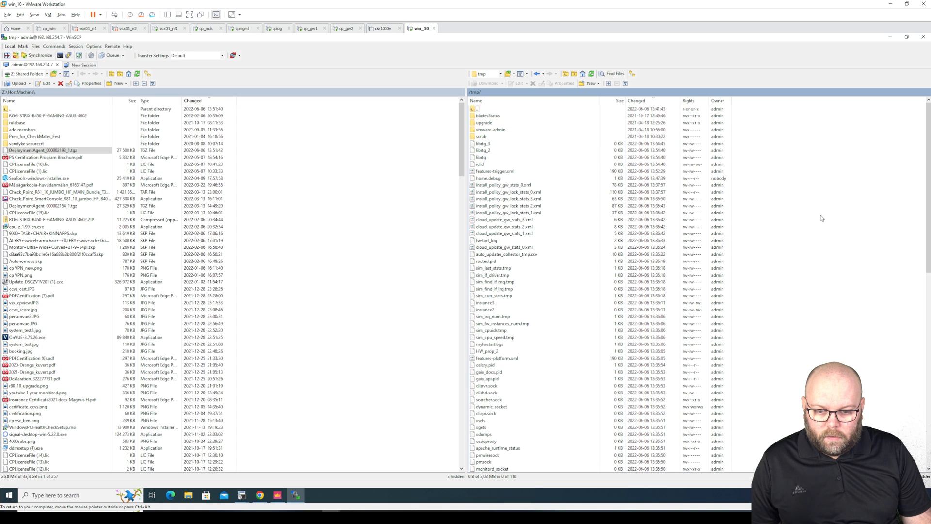
left_click(489, 116)
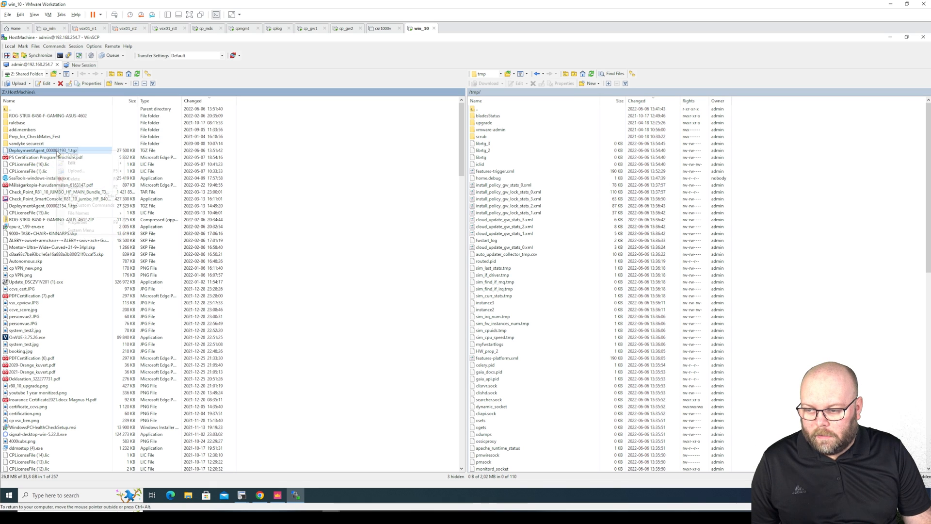
left_click(73, 171)
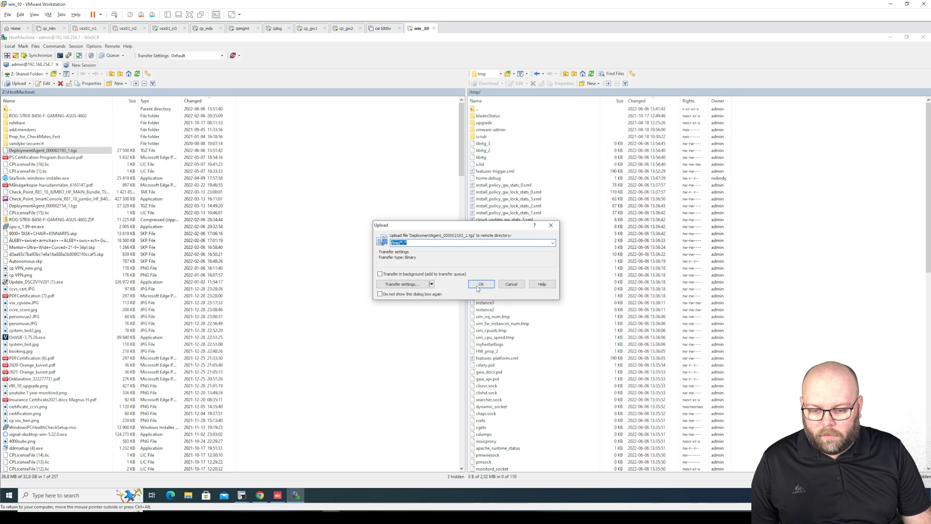
left_click(481, 283)
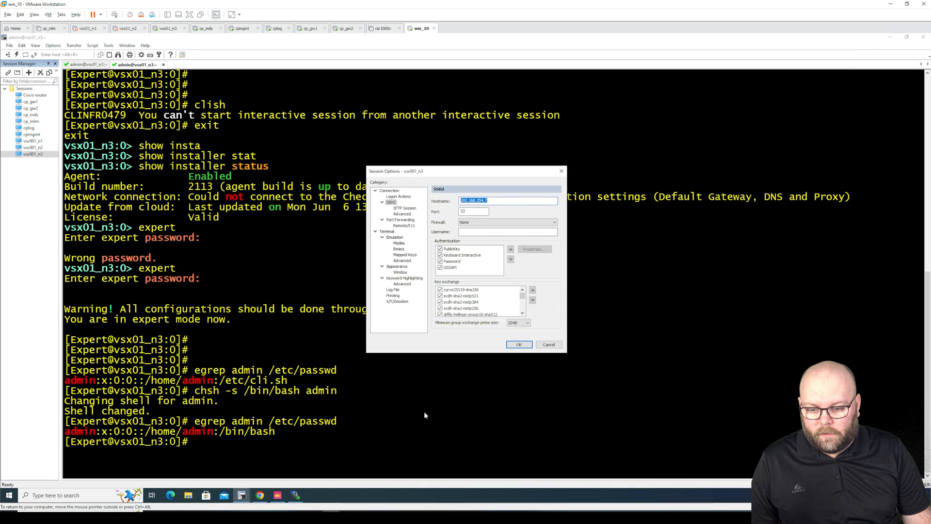
- Change to /tmp, confirm the package and path with pwd, then exit back to clish
left_click(547, 344)
type("pwd")
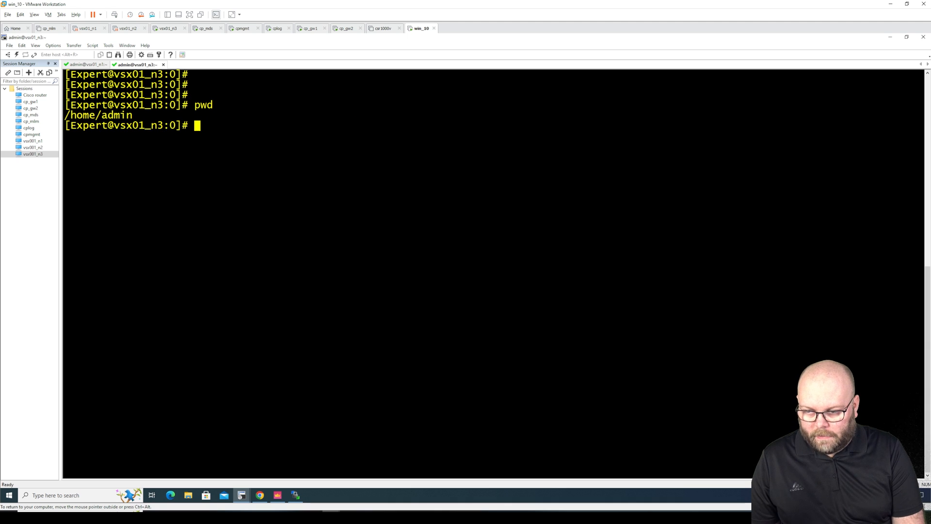
type("cd /")
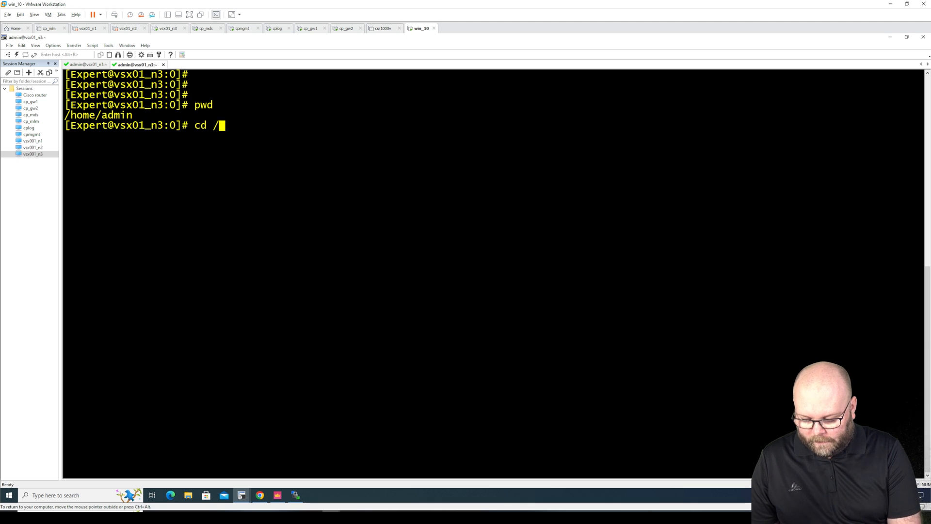
type("tmp")
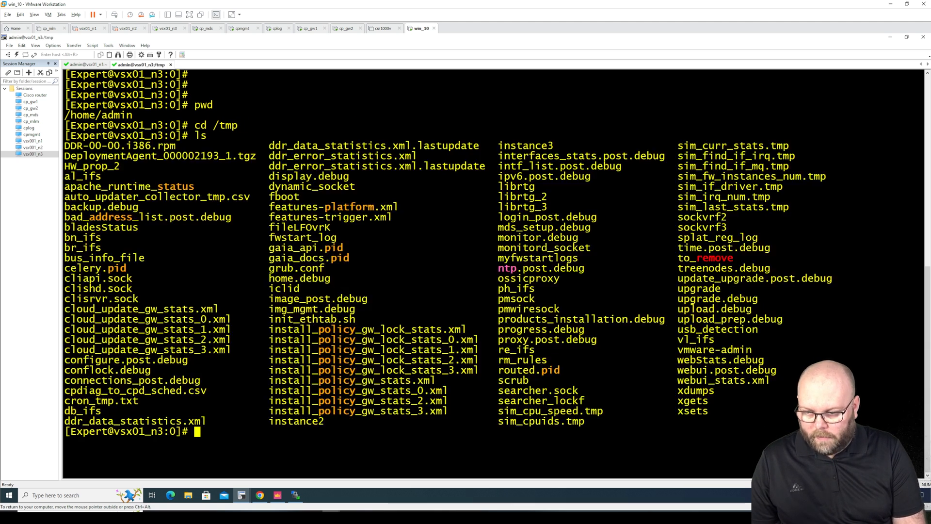
mouse_move(254, 159)
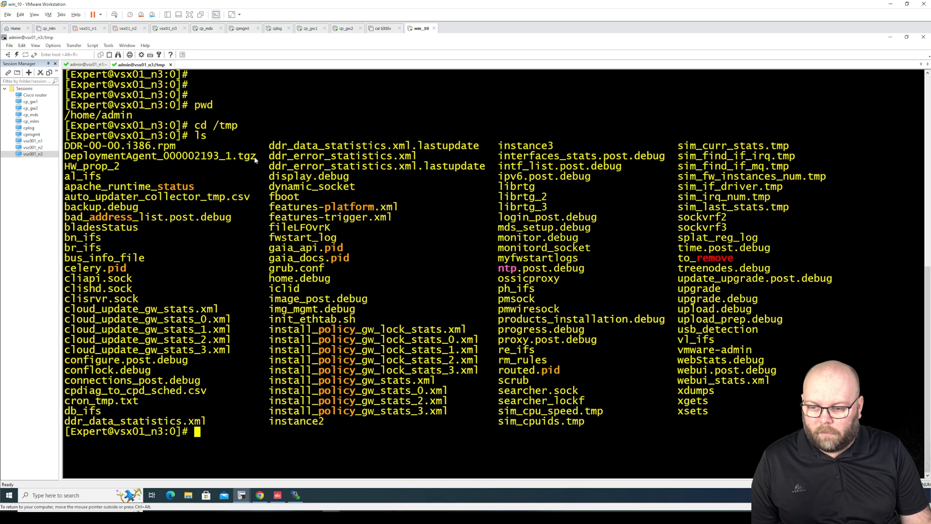
double_click(160, 156)
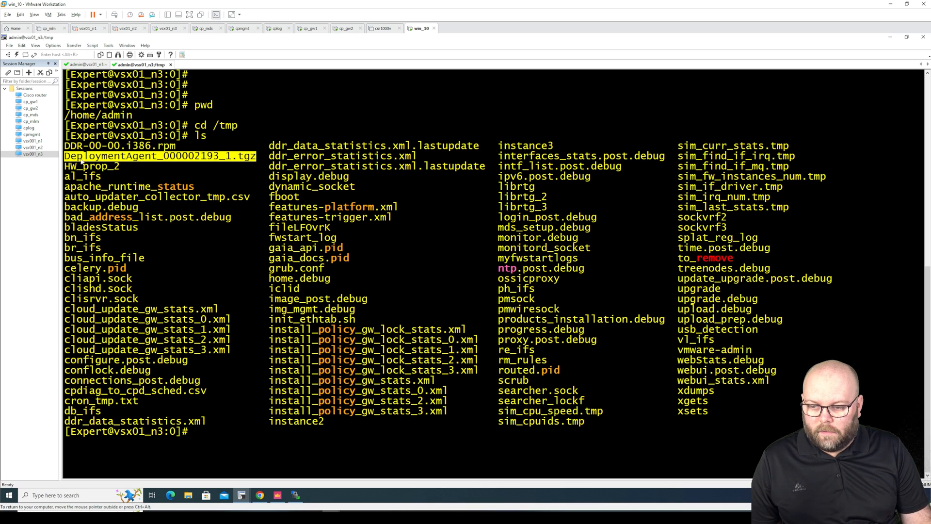
mouse_move(224, 173)
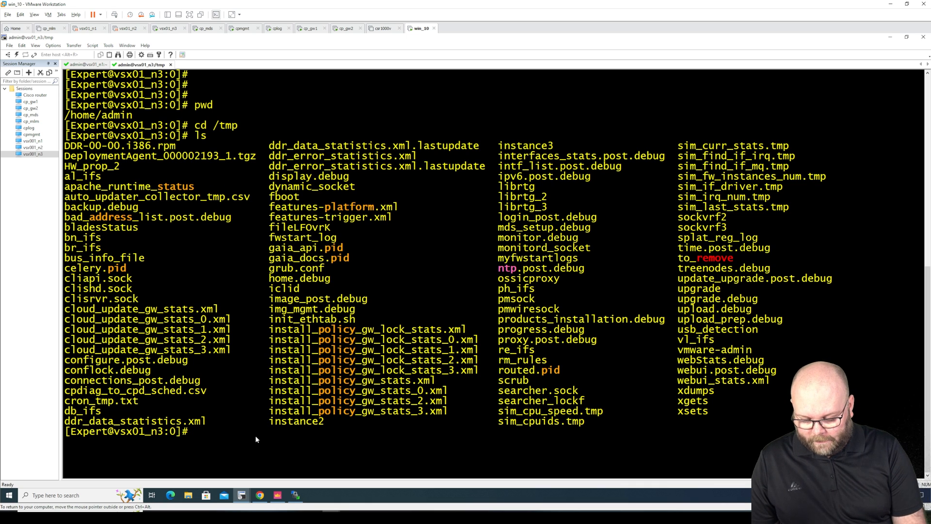
type("pwd")
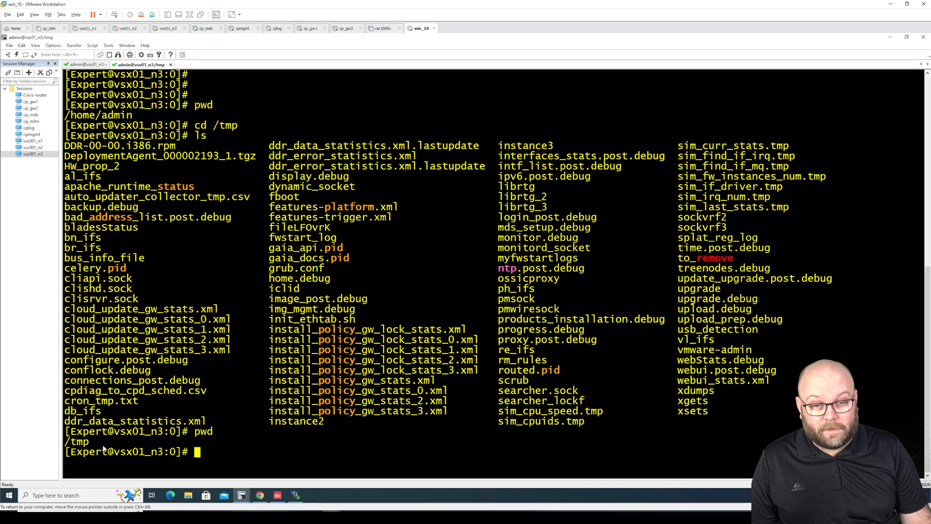
mouse_move(196, 443)
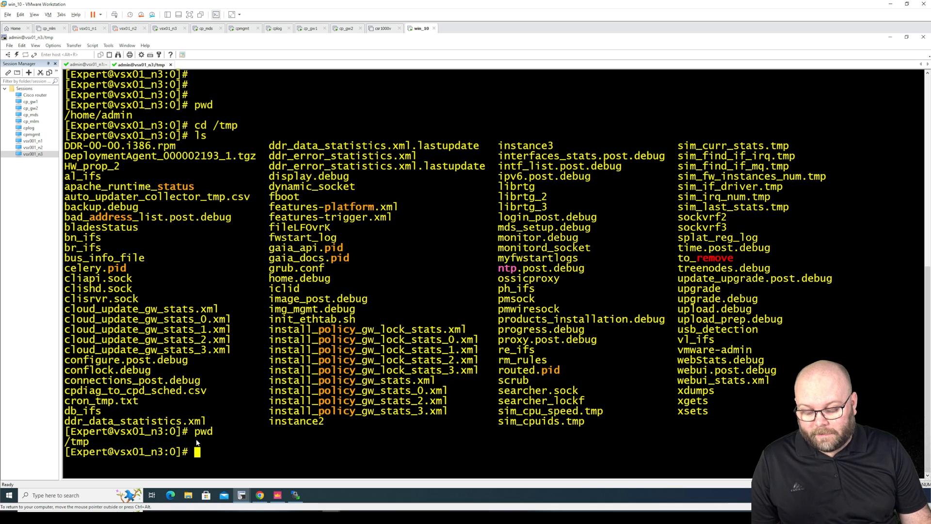
mouse_move(251, 453)
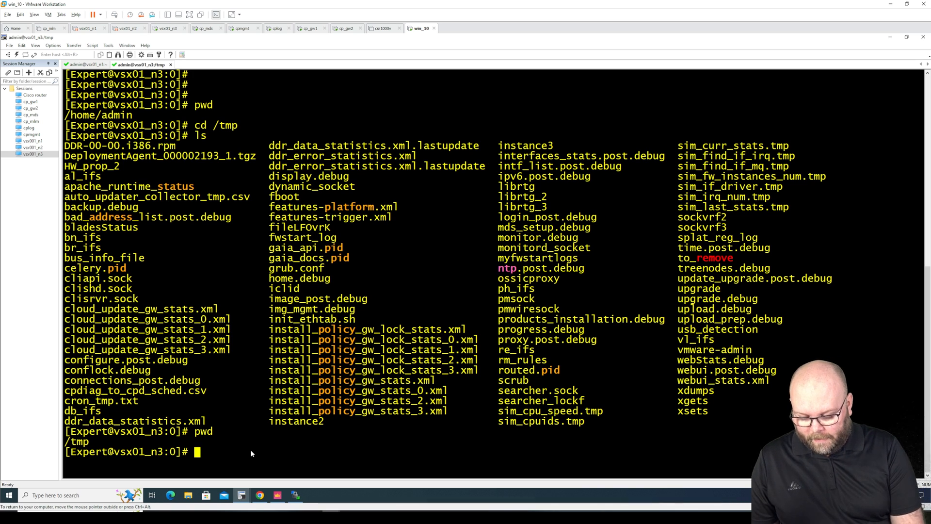
type("clish")
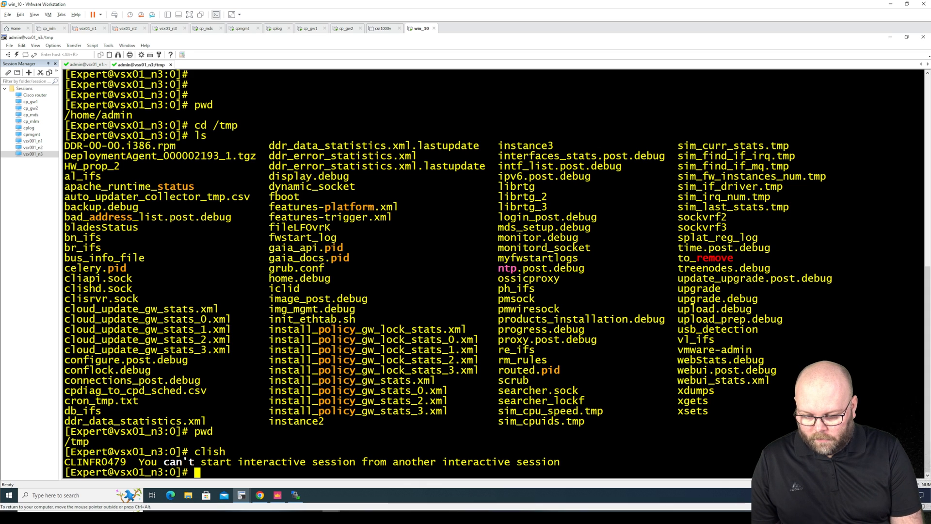
type("exit")
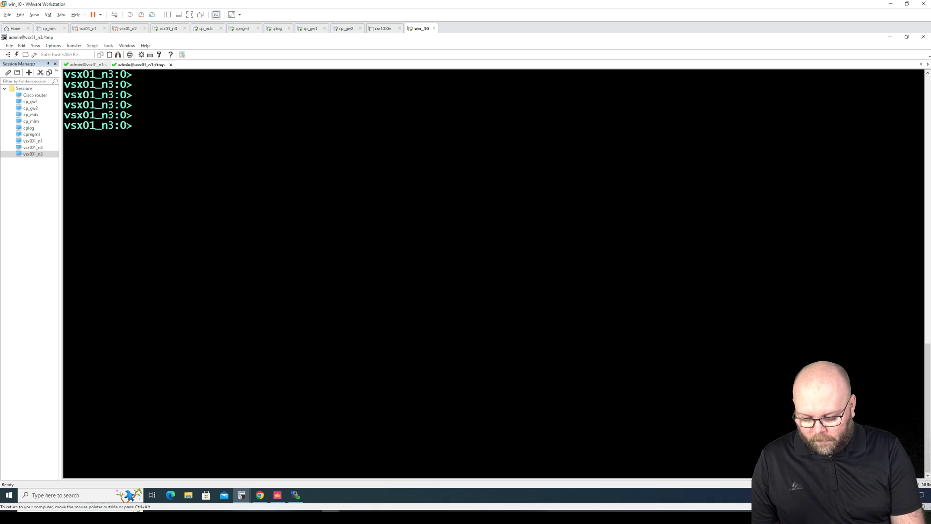
- Run installer agent install on /tmp/DeploymentAgent_000002193_1.tgz, copying the file name from the listing
type("installer agent install")
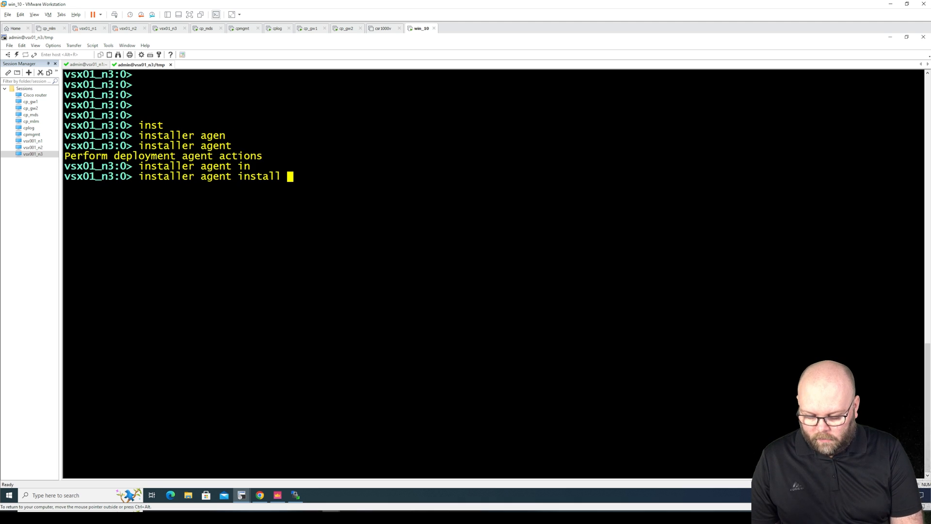
type("/tmp")
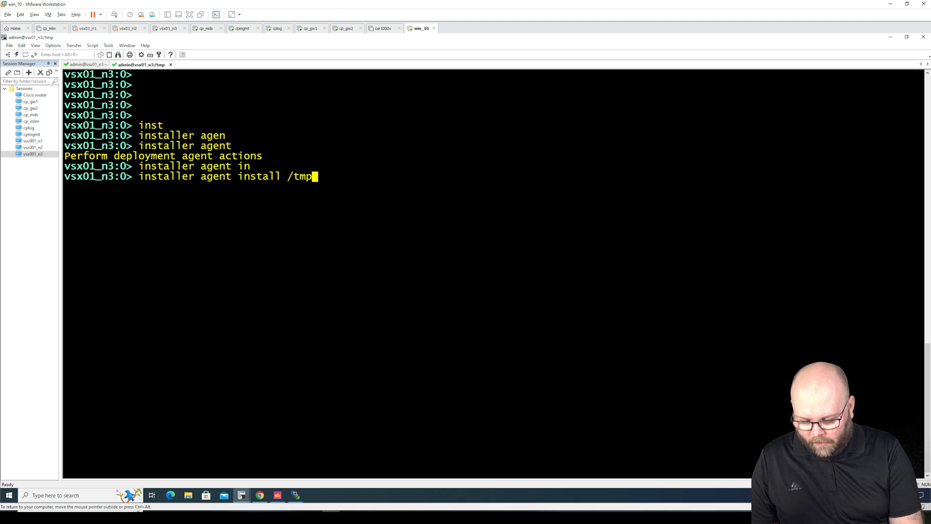
type("/")
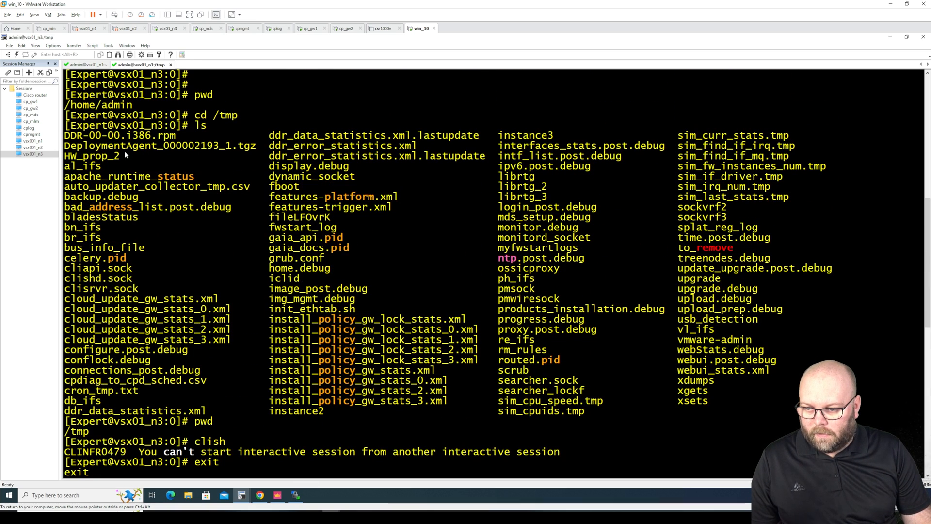
double_click(159, 145)
type("installer agent install /tmp/DeploymentAgent_000002193_1.tgz")
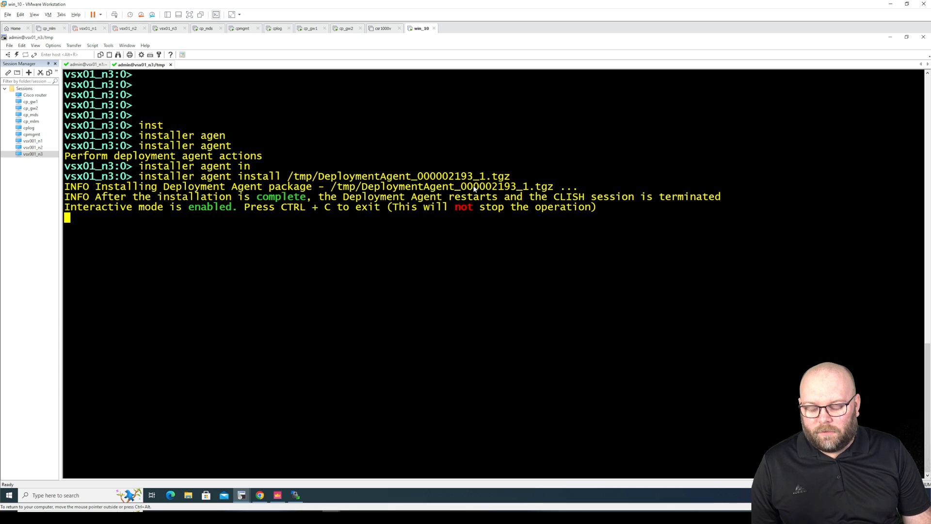
mouse_move(202, 189)
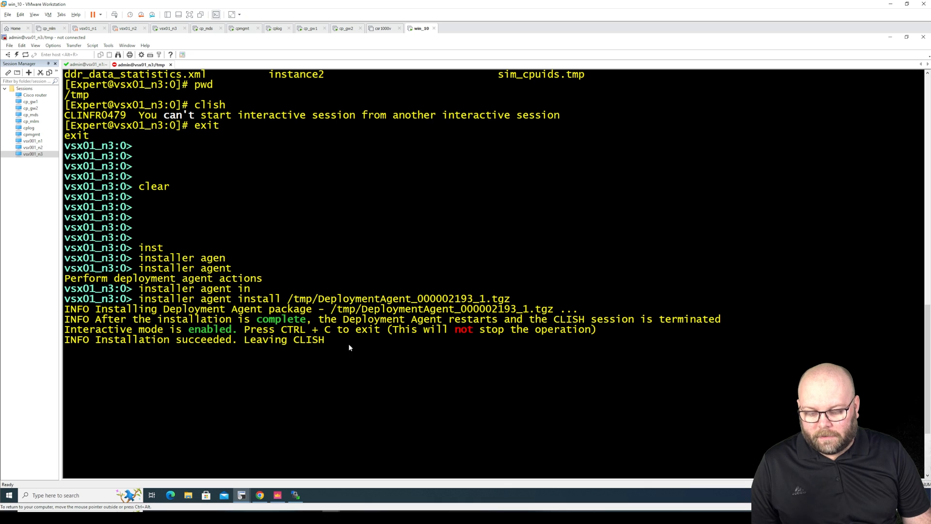
mouse_move(331, 342)
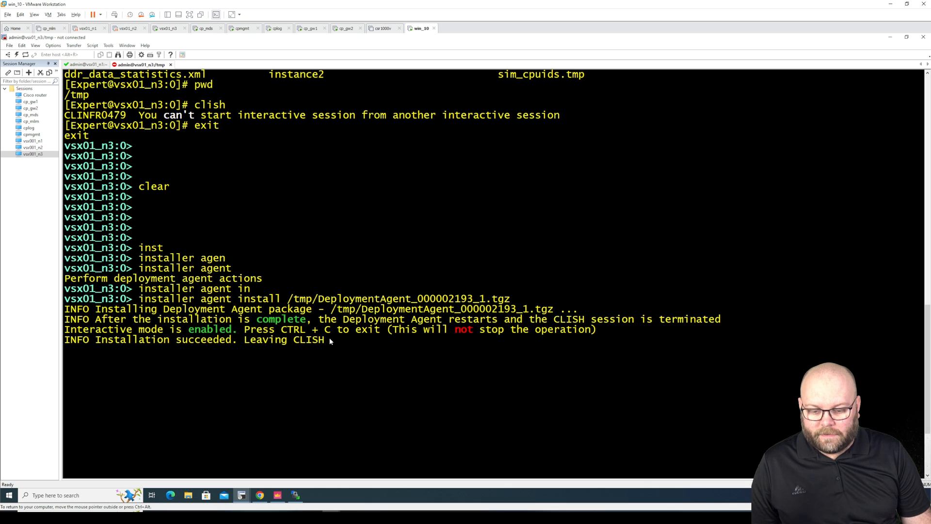
mouse_move(342, 347)
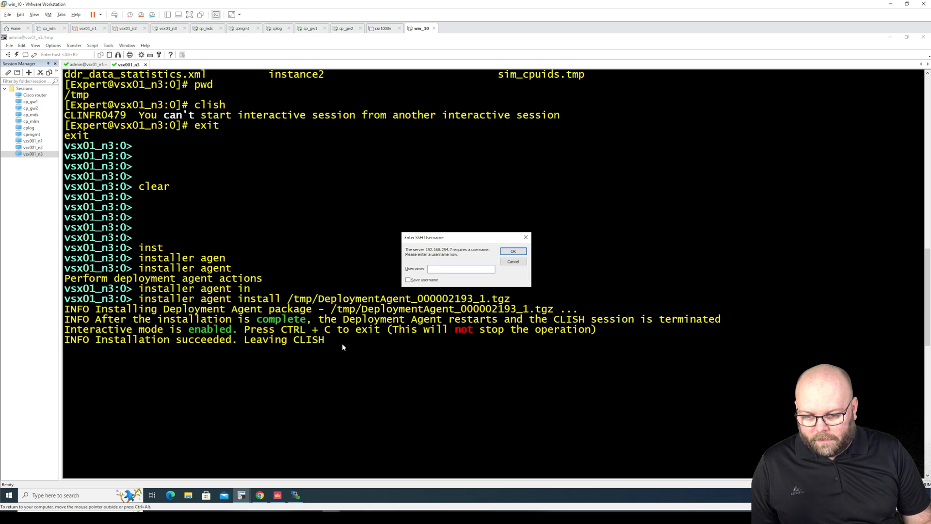
- Reconnect to vsx01_n3 by submitting username admin and its password
type("admin")
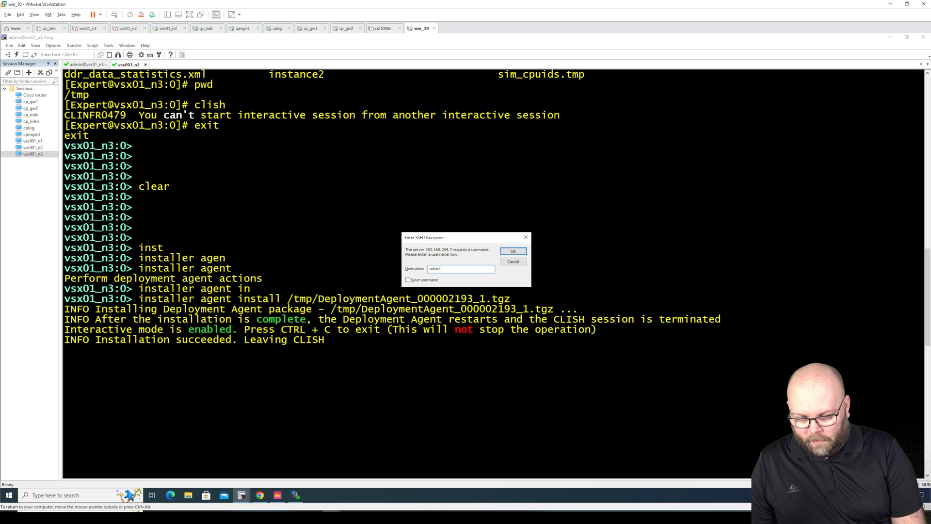
left_click(512, 251)
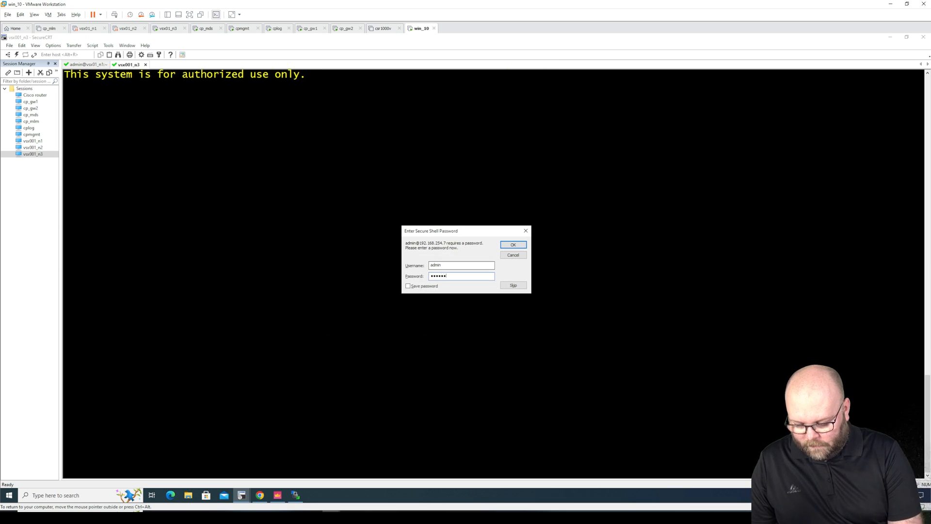
left_click(512, 244)
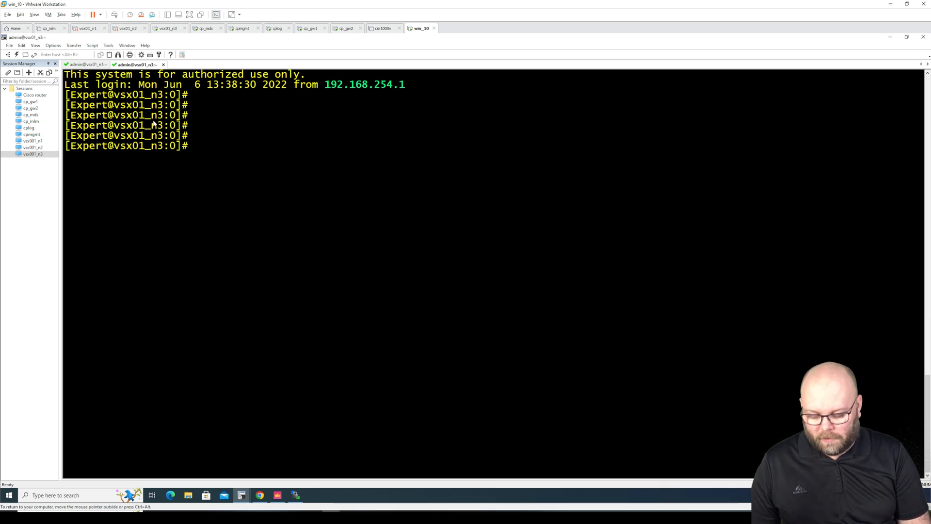
- Enter clish, override the configuration database lock, and begin a show command
type("clish")
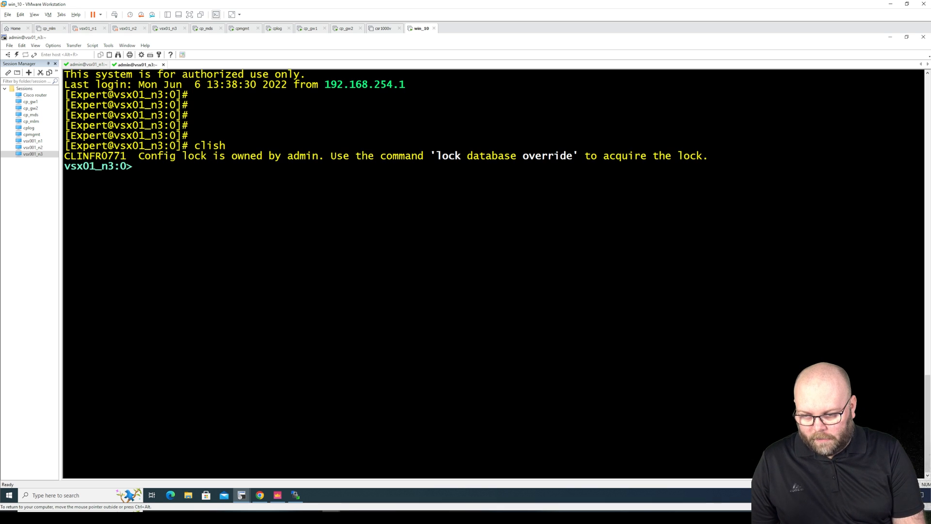
type("lock data")
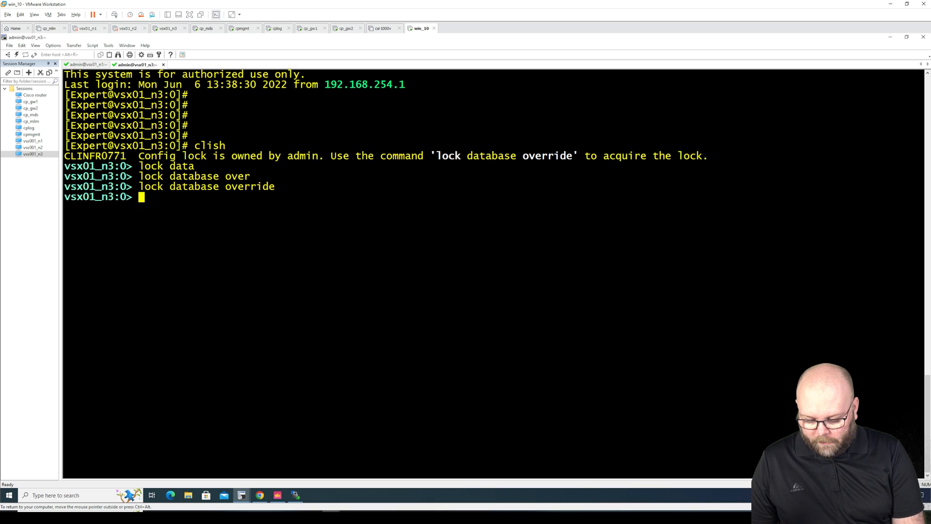
type("show i")
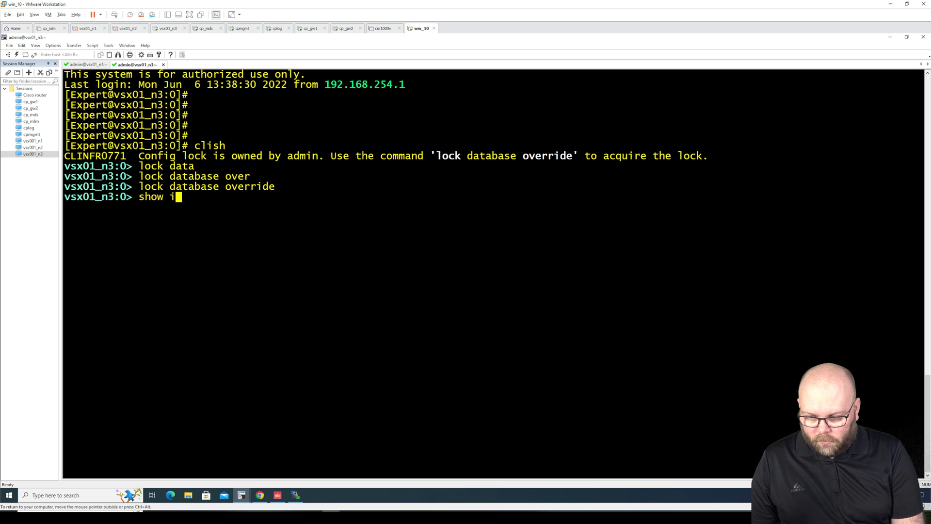
- Run show installer status and pick out the reported agent build 2193
type("show installer status")
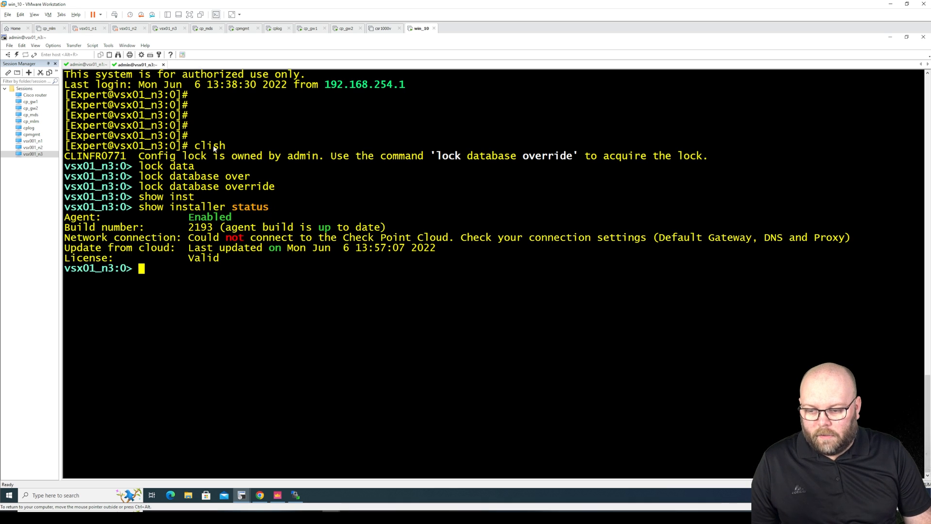
double_click(201, 227)
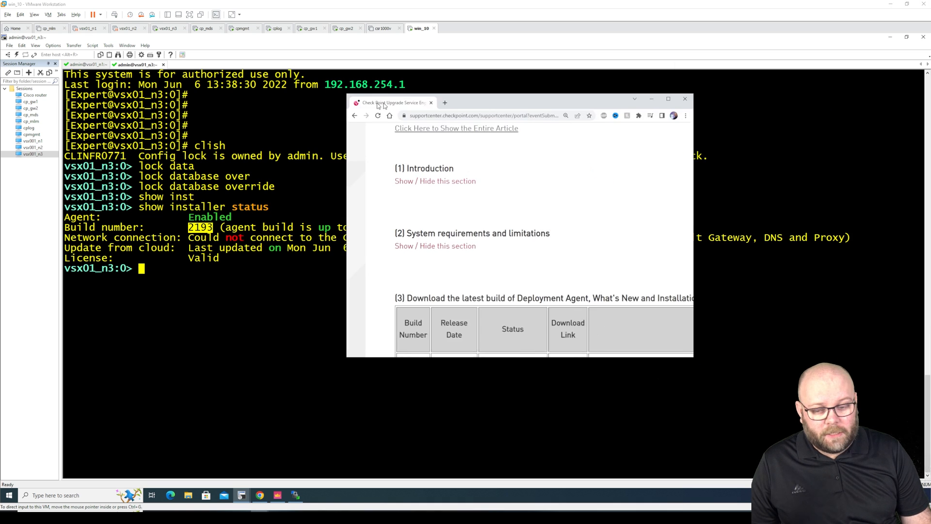
- Maximize the Deployment Agent article and highlight build 2193 in its build table
left_click(668, 99)
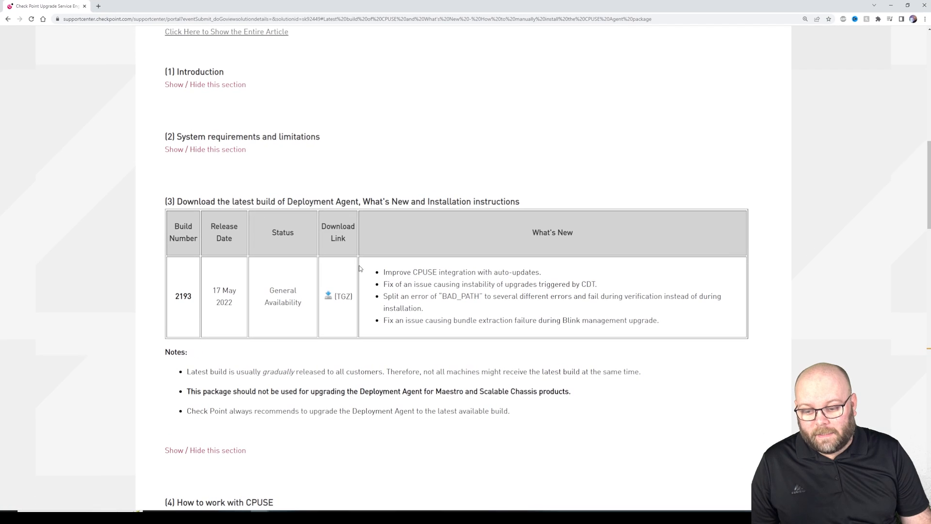
double_click(183, 296)
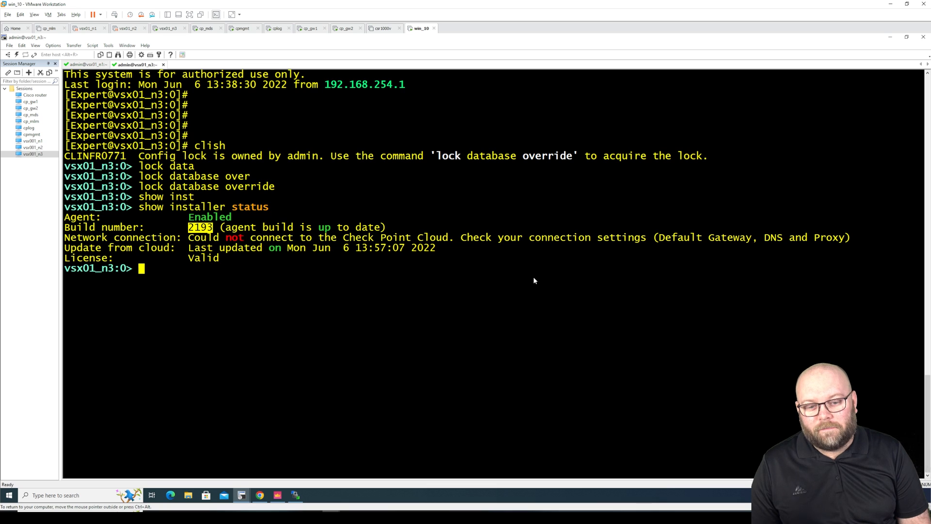
- Enter expert mode and run chsh -s /etc/cli.sh admin to revert admin's shell
type("expert")
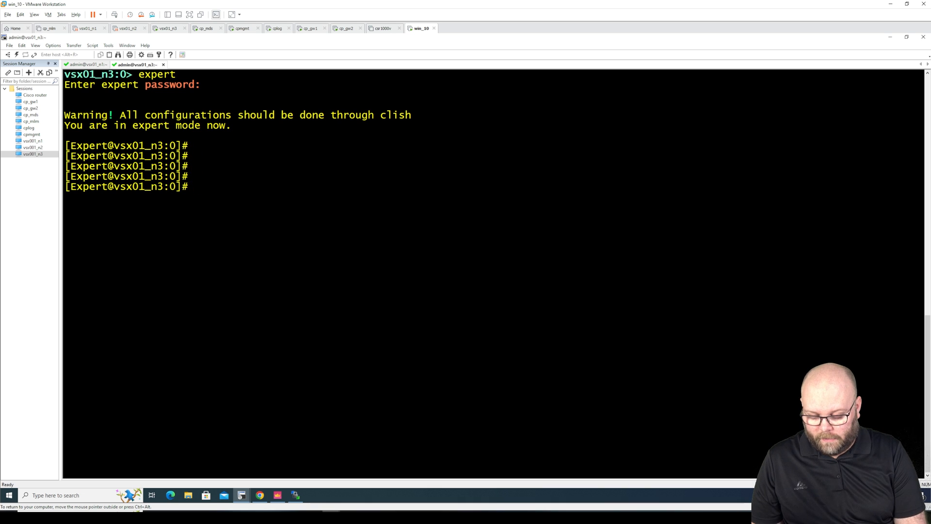
type("c")
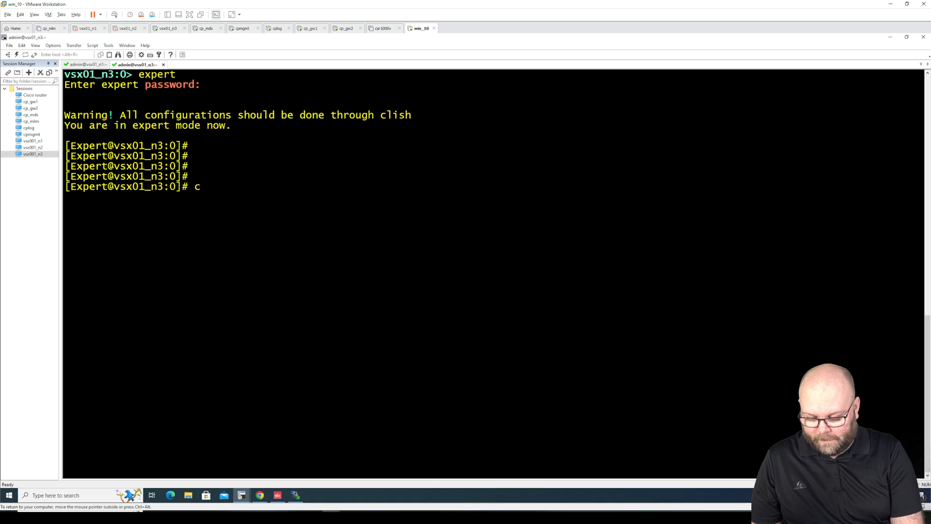
type("hsh")
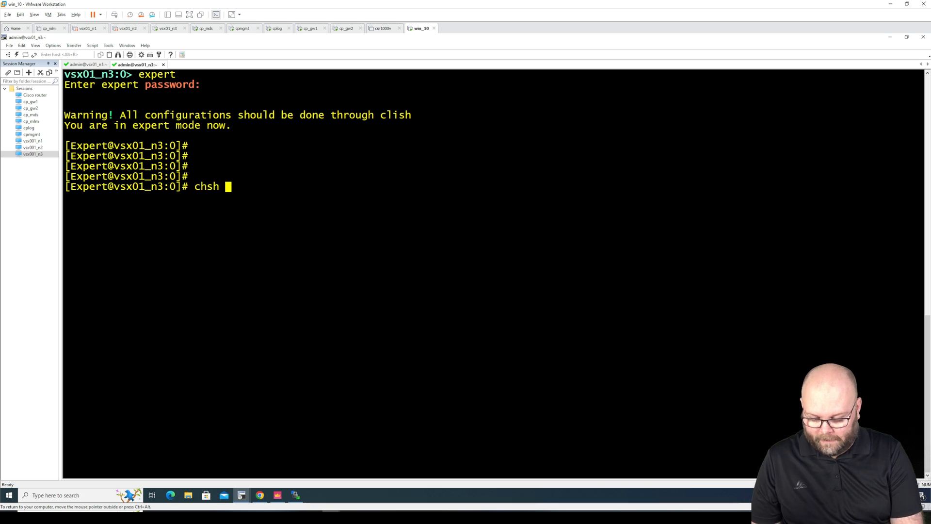
type("-s")
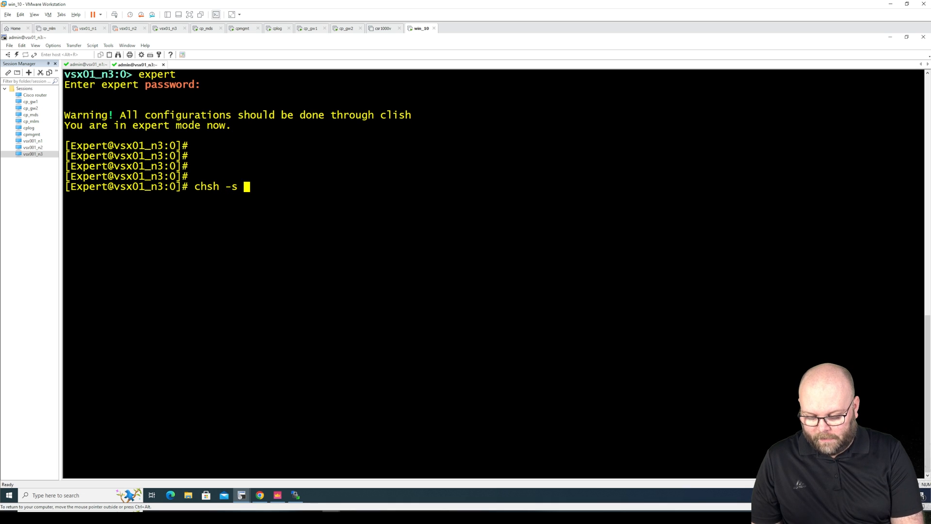
type("/etc/cl")
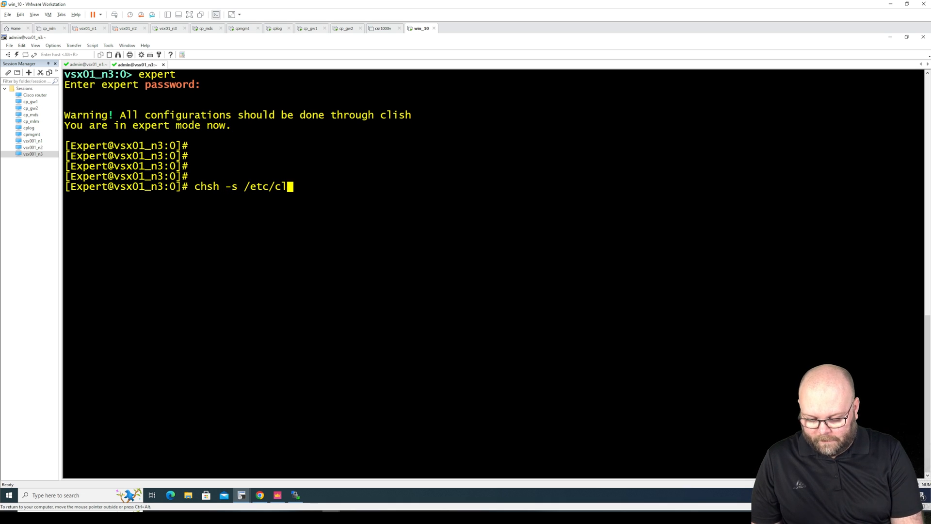
type("i.sh admin")
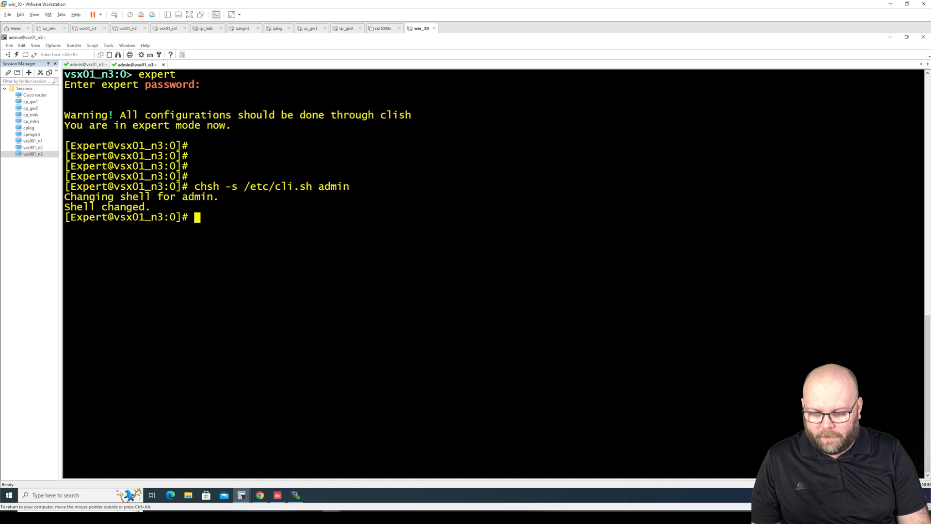
type("chsh -s")
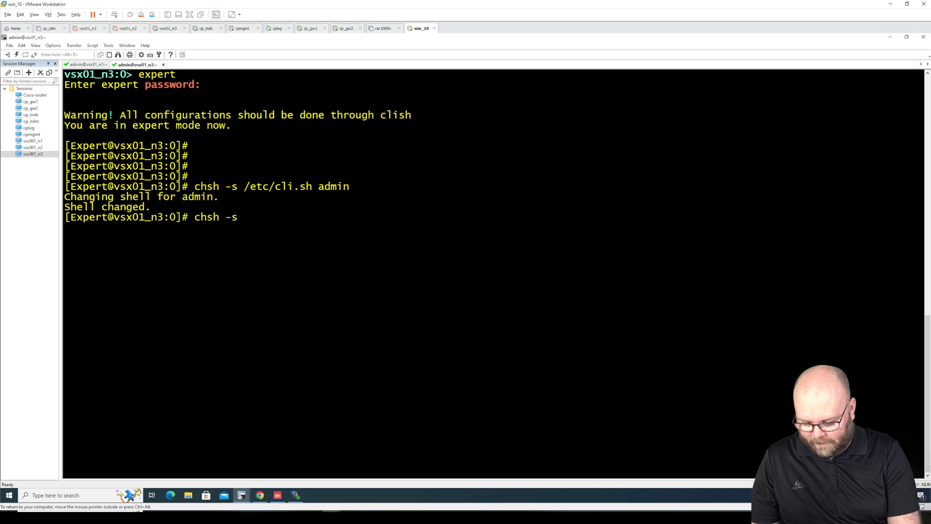
- Change admin's shell to /bin/bash, then return to clish and show the configuration
type("/")
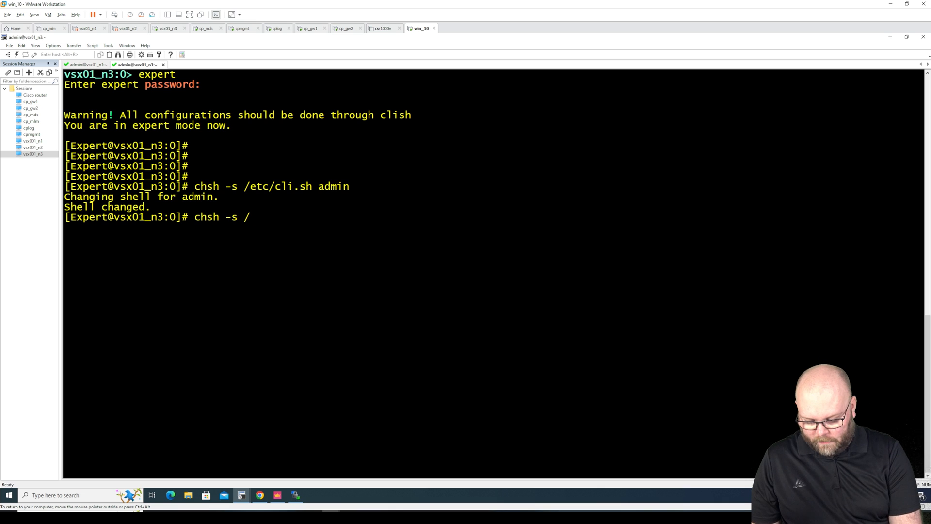
type("bin/bash")
type("e")
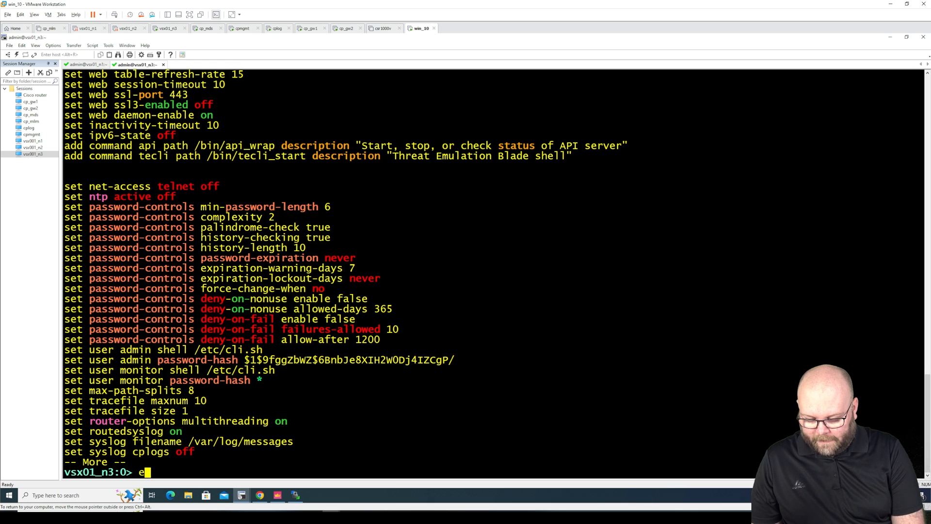
- Re-enter expert mode and rerun chsh -s /etc/cli.sh admin copied from the scrollback
type("xpert")
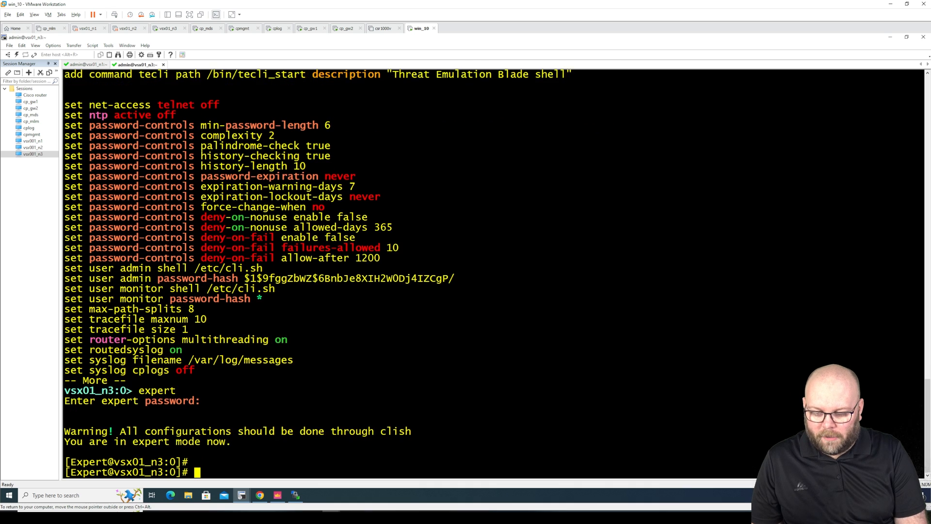
key("enter")
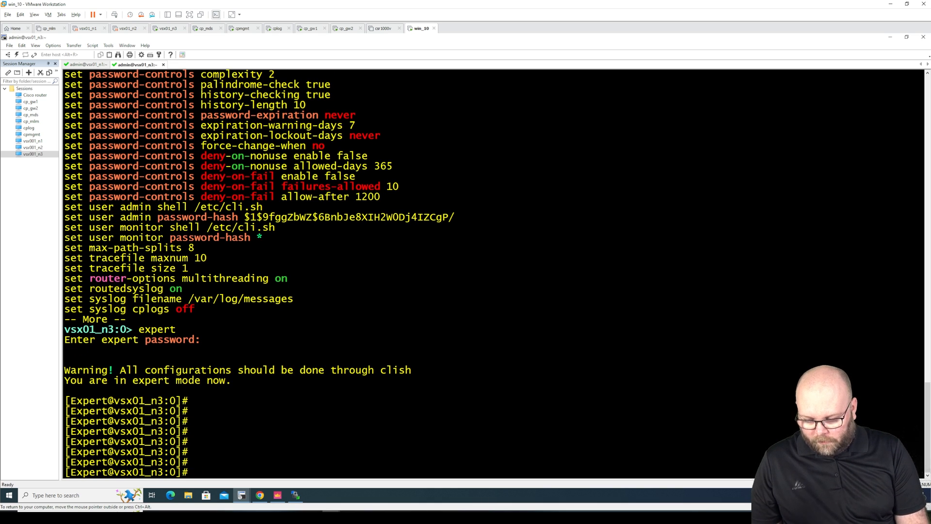
type("chsh -s /etc/cli.sh admin")
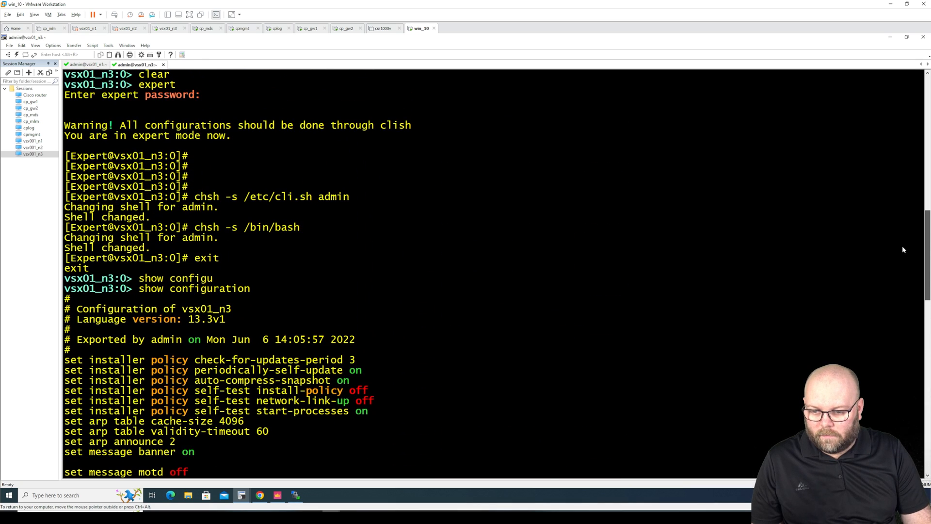
left_click_drag(195, 197, 349, 196)
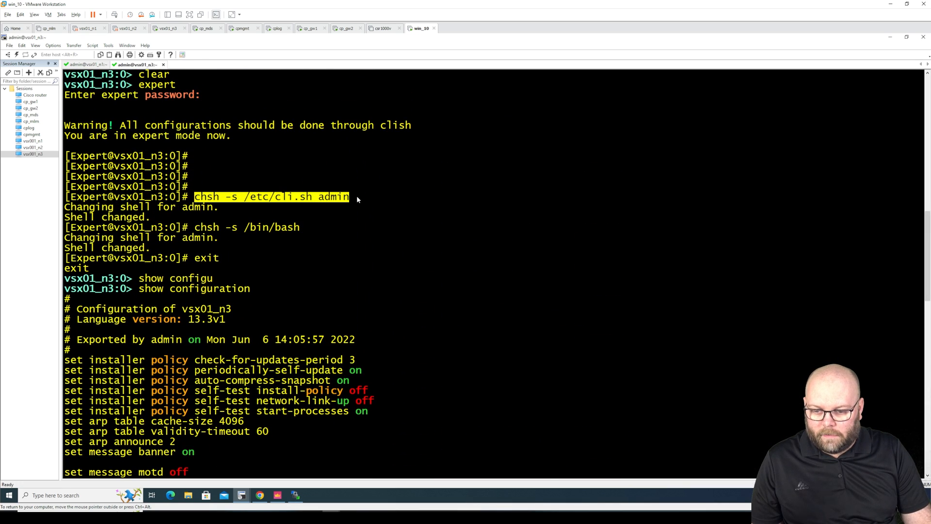
scroll("down", 3)
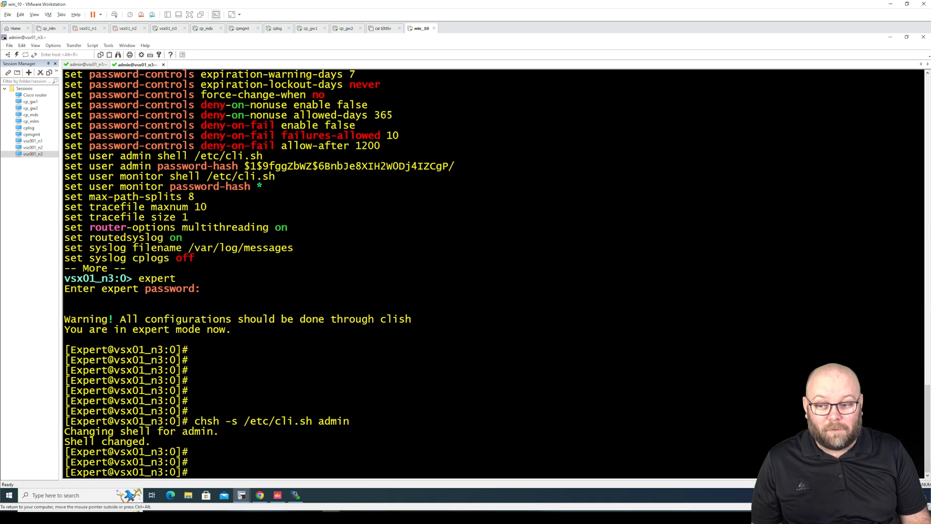
mouse_move(553, 249)
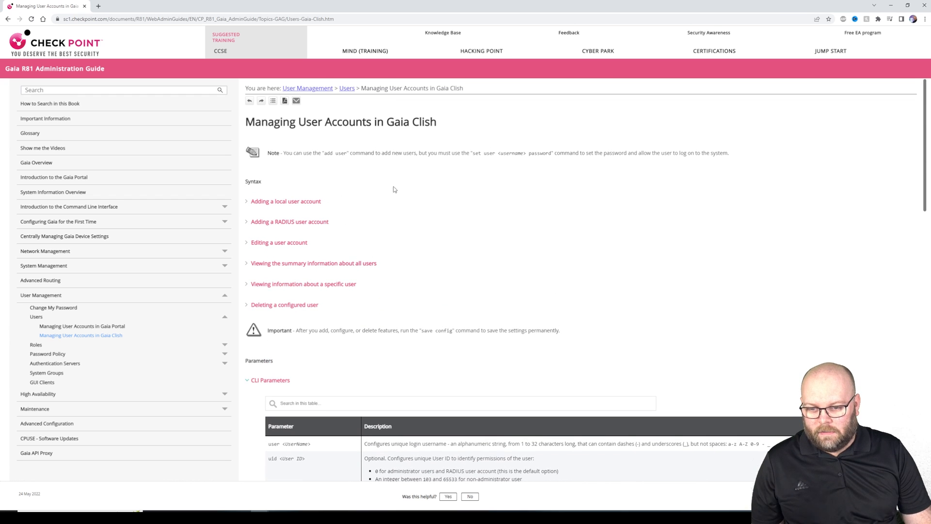
mouse_move(521, 141)
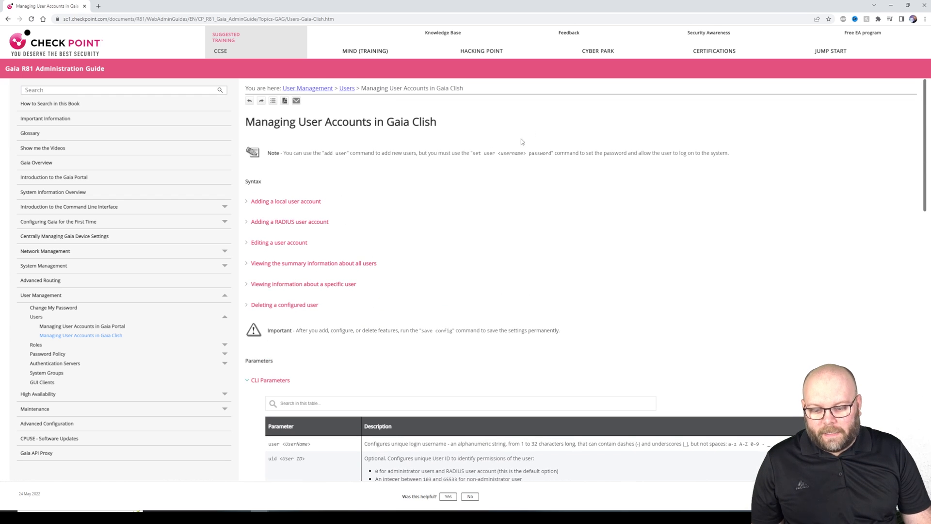
- Scroll to the Login Shells table and mark the /etc/cli.sh and /bin/bash entries
scroll("down", 3)
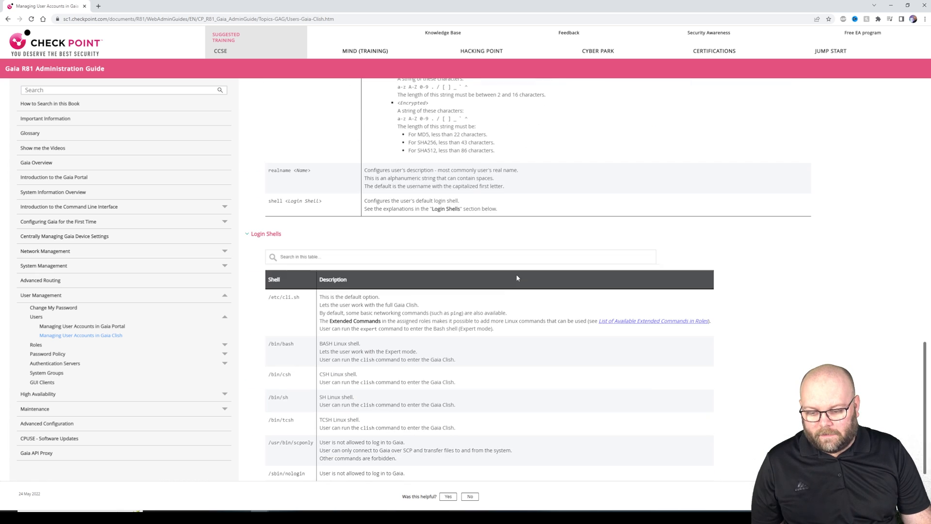
scroll("down", 3)
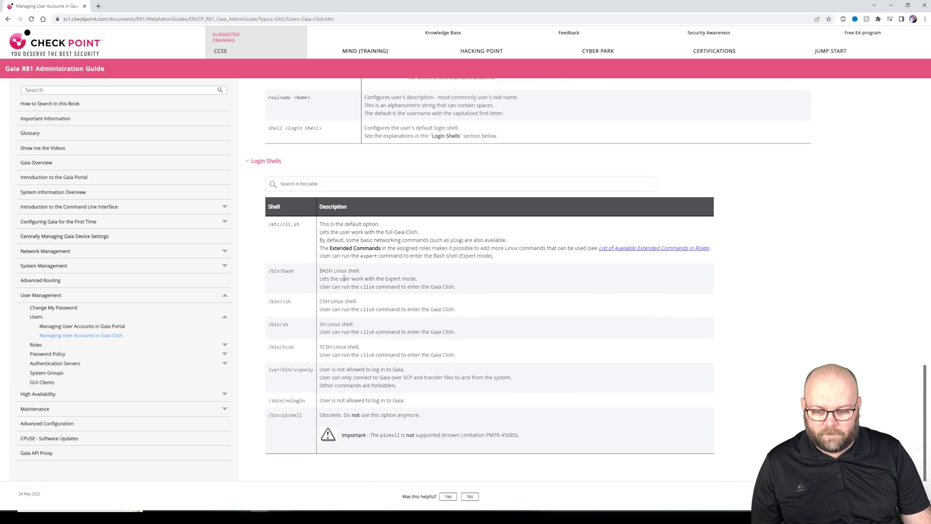
mouse_move(302, 230)
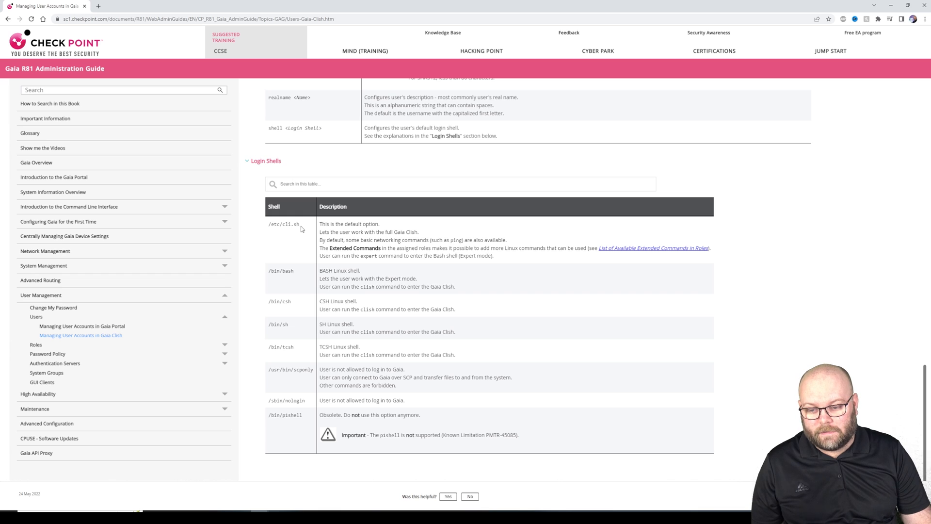
double_click(283, 224)
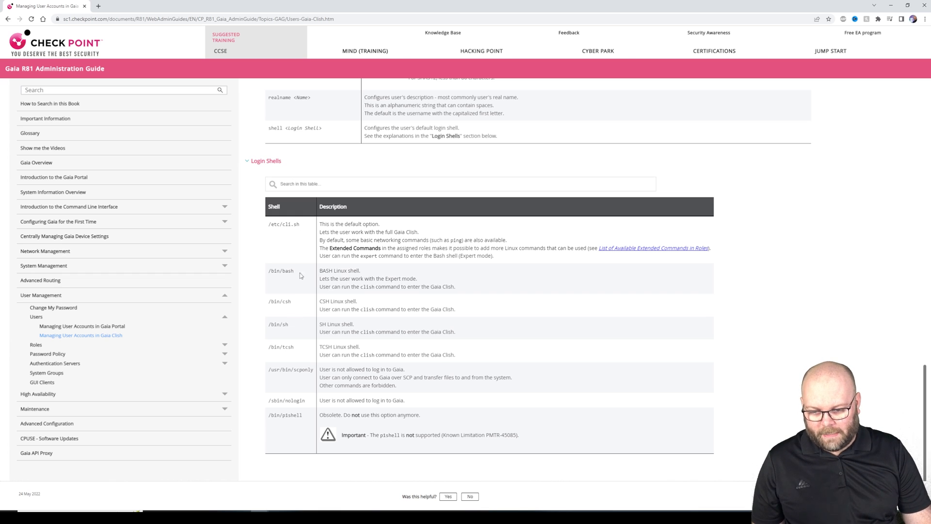
double_click(280, 270)
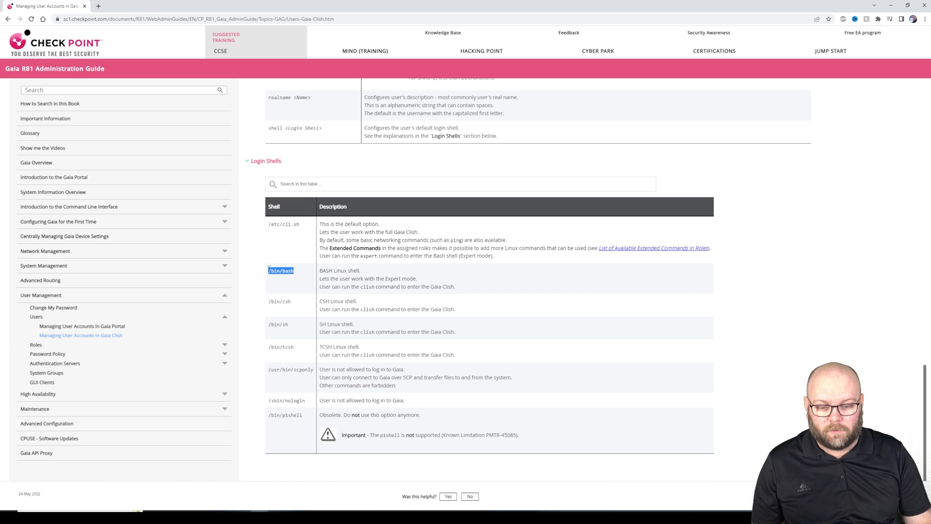